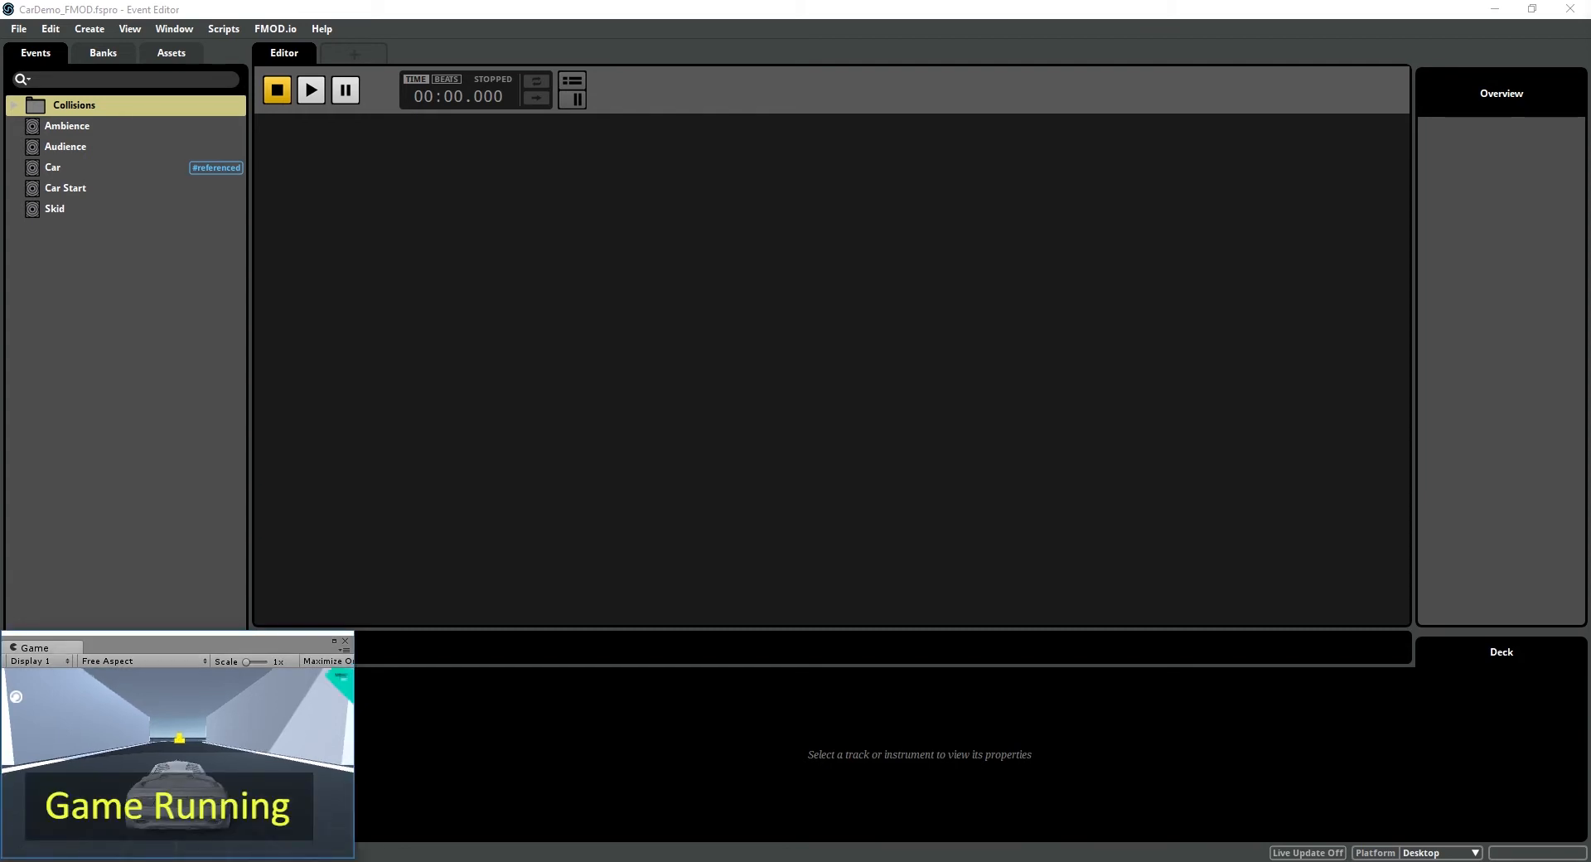
Step: Connect Live Update to the running CarDemo game at localhost
left_click(1306, 853)
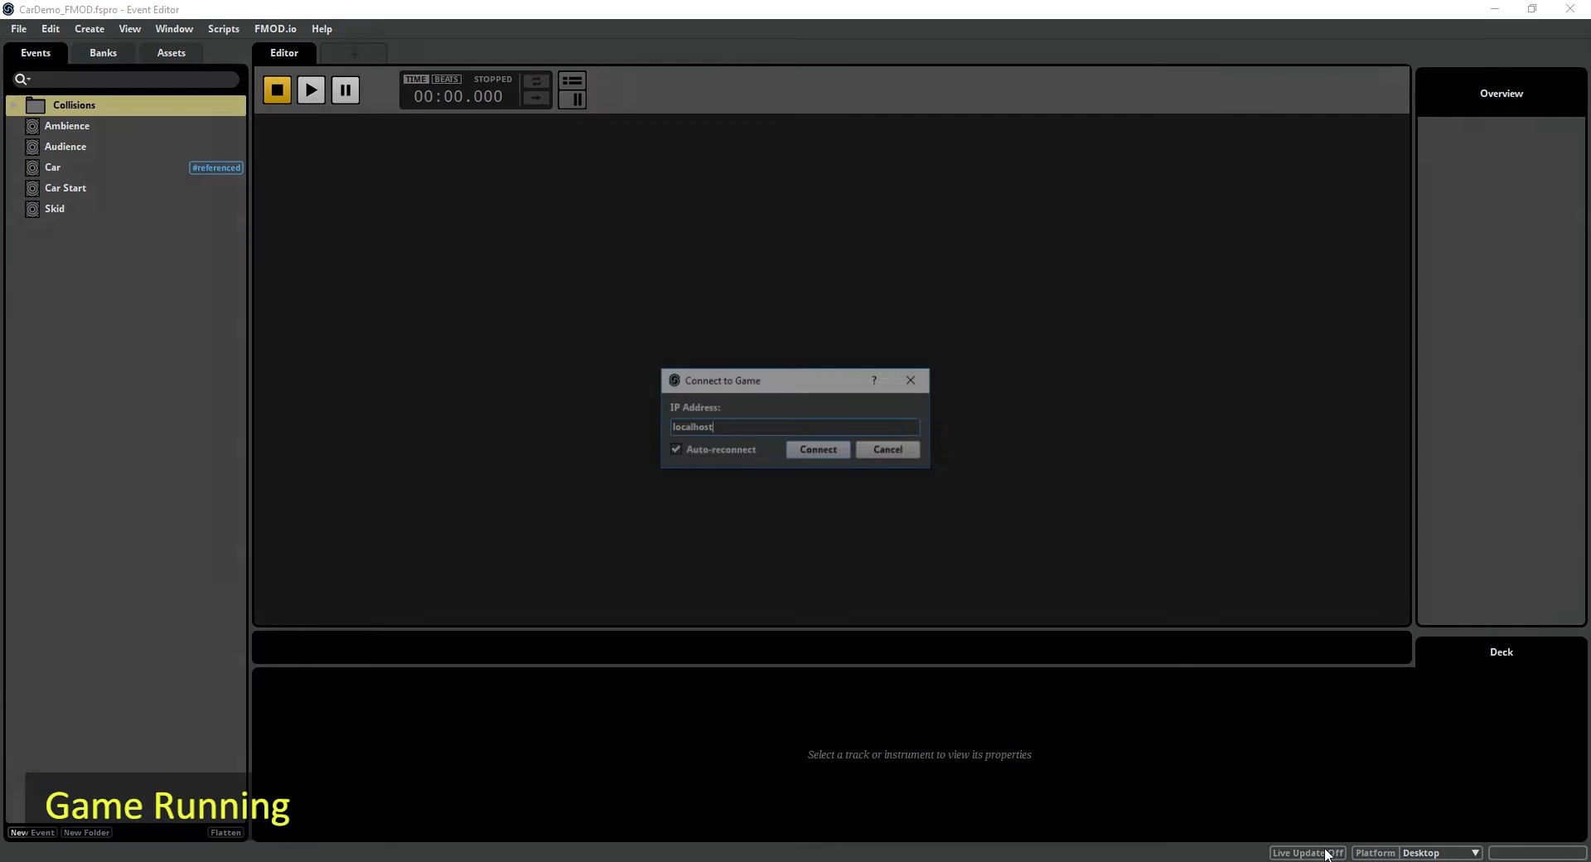
left_click(817, 448)
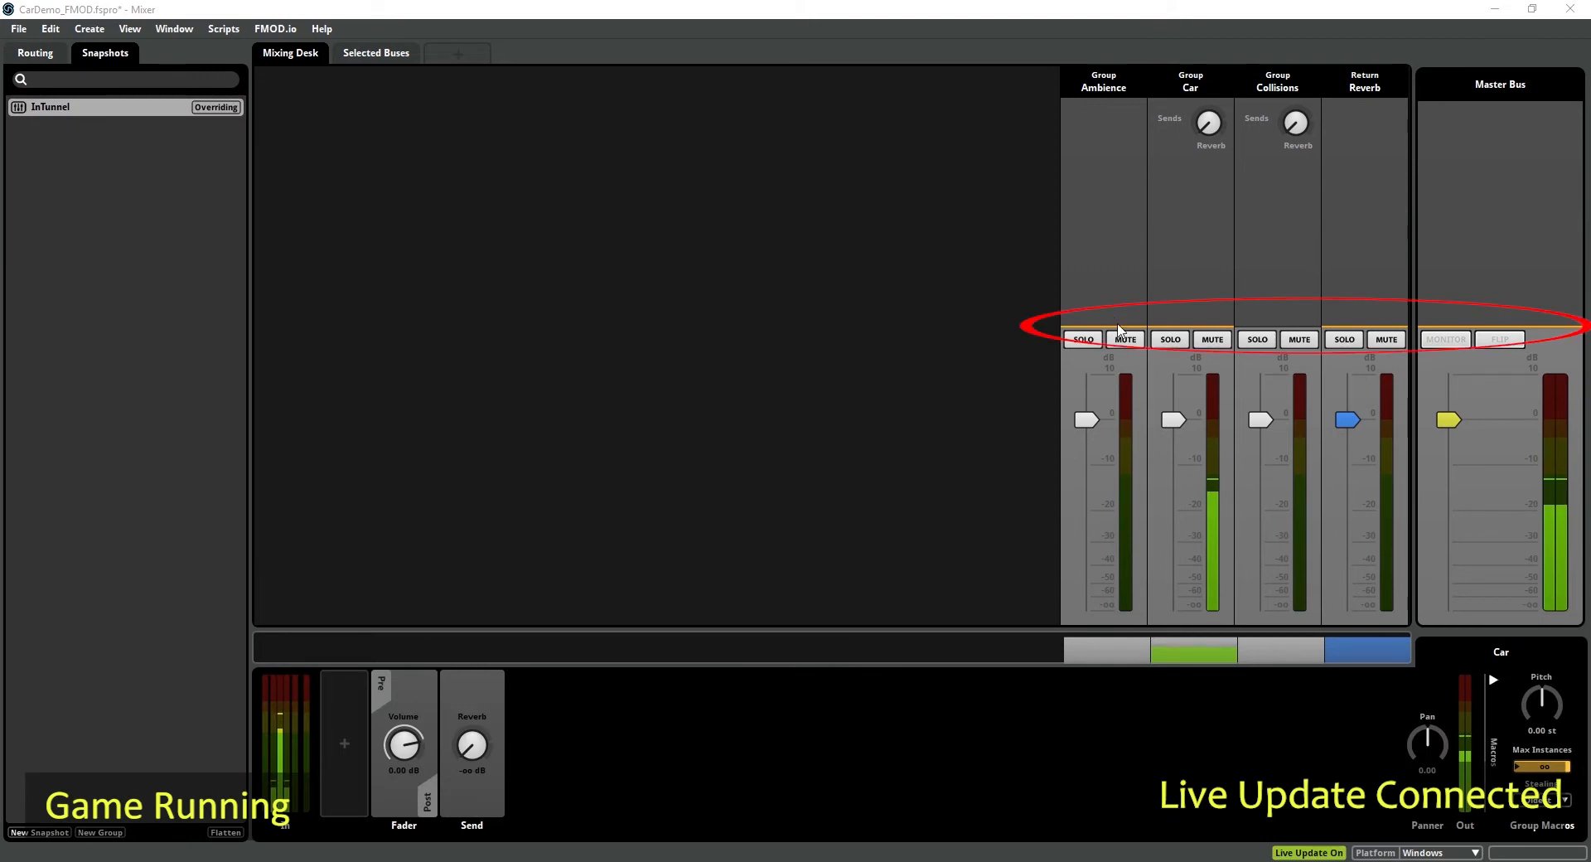
mouse_move(1109, 323)
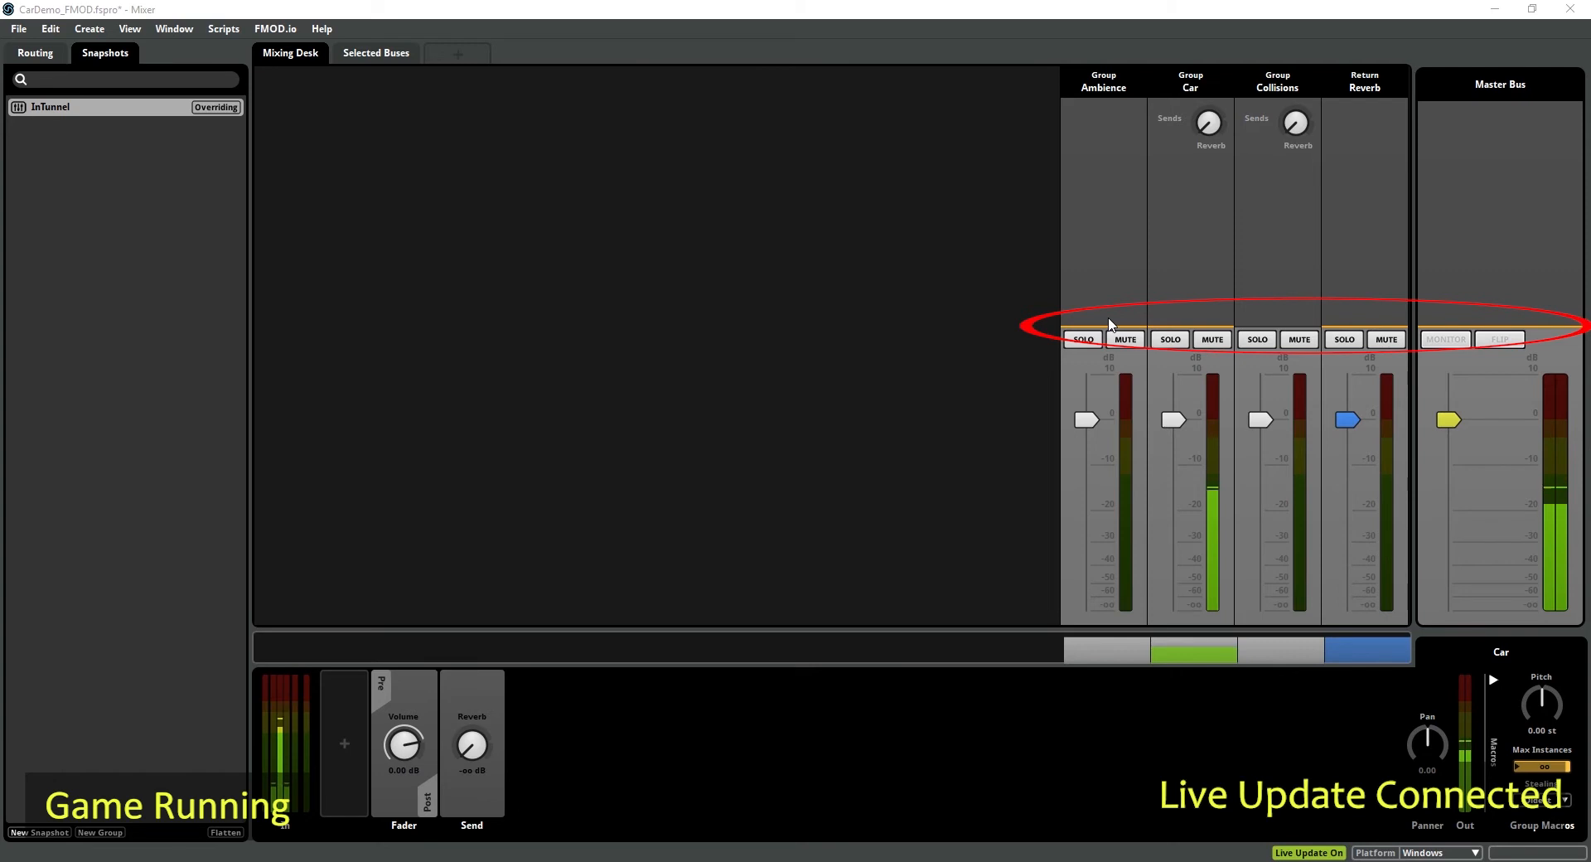
mouse_move(1460, 316)
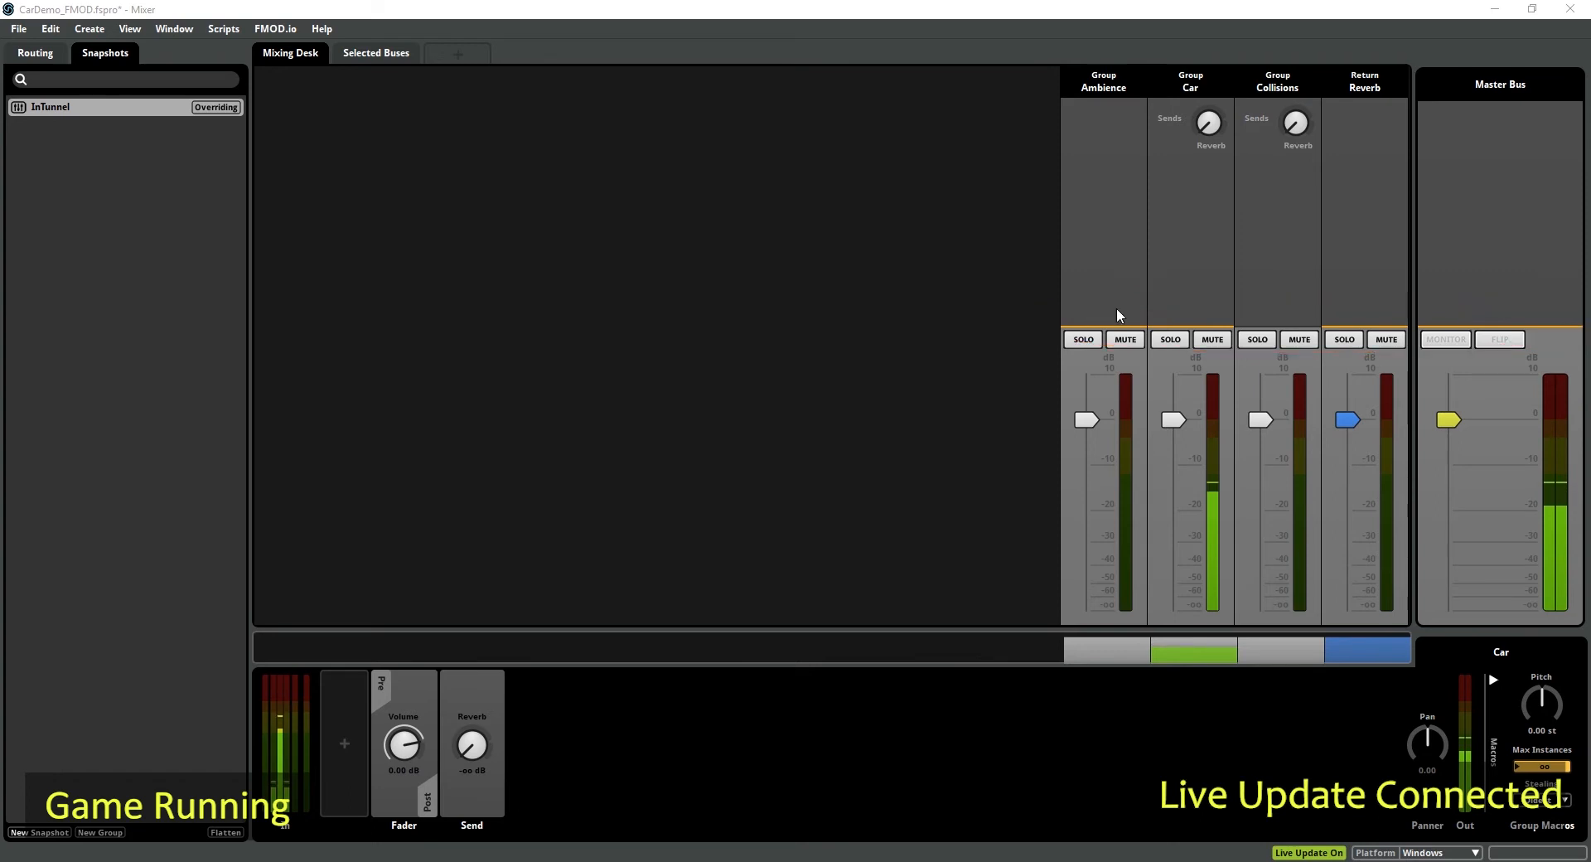
mouse_move(1147, 578)
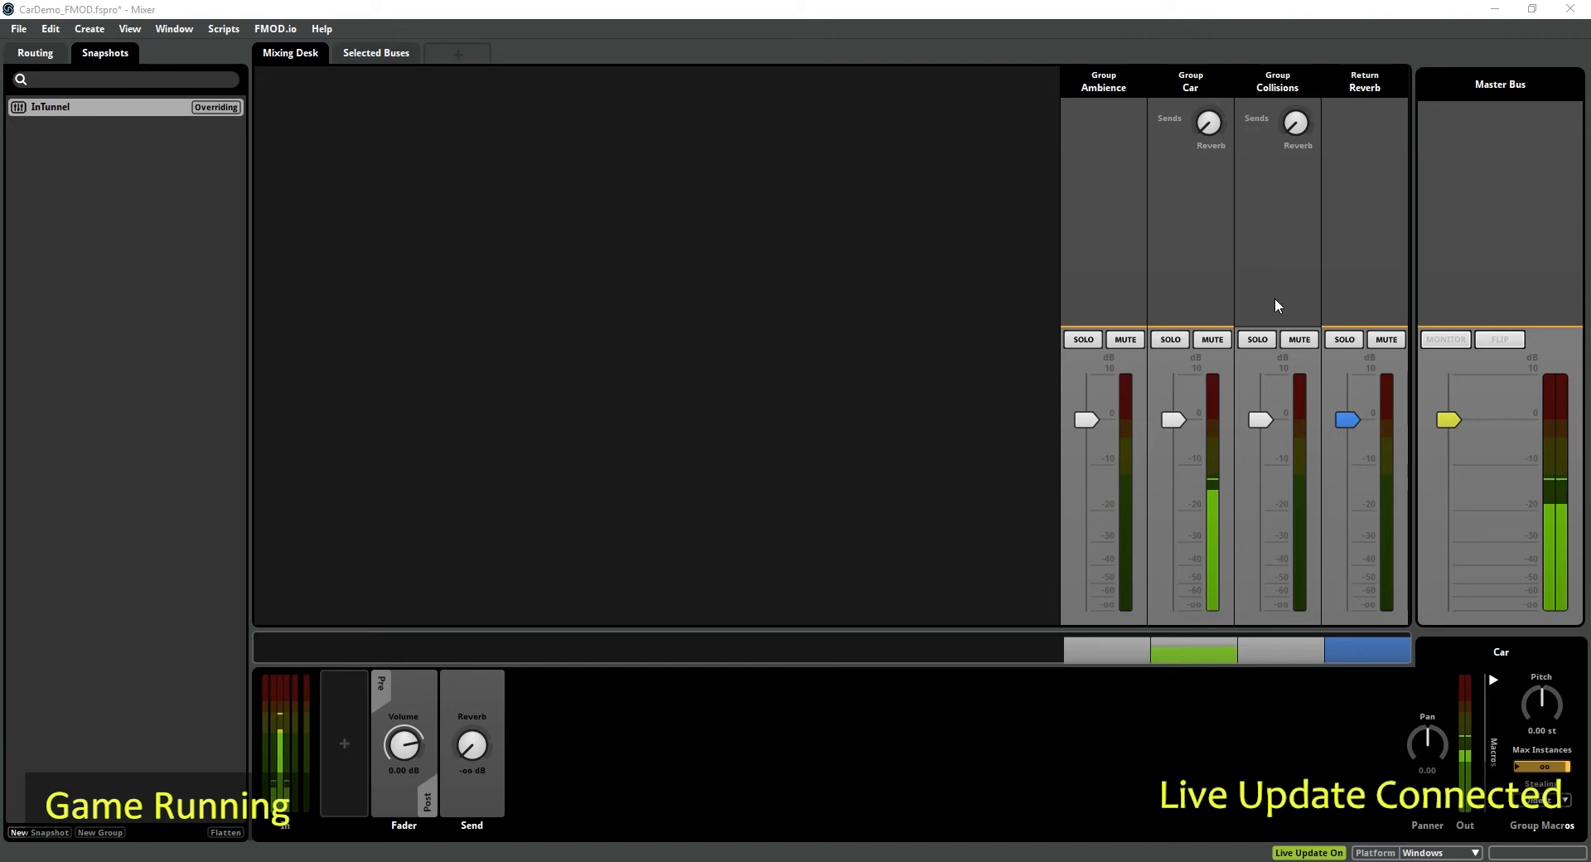
mouse_move(1288, 298)
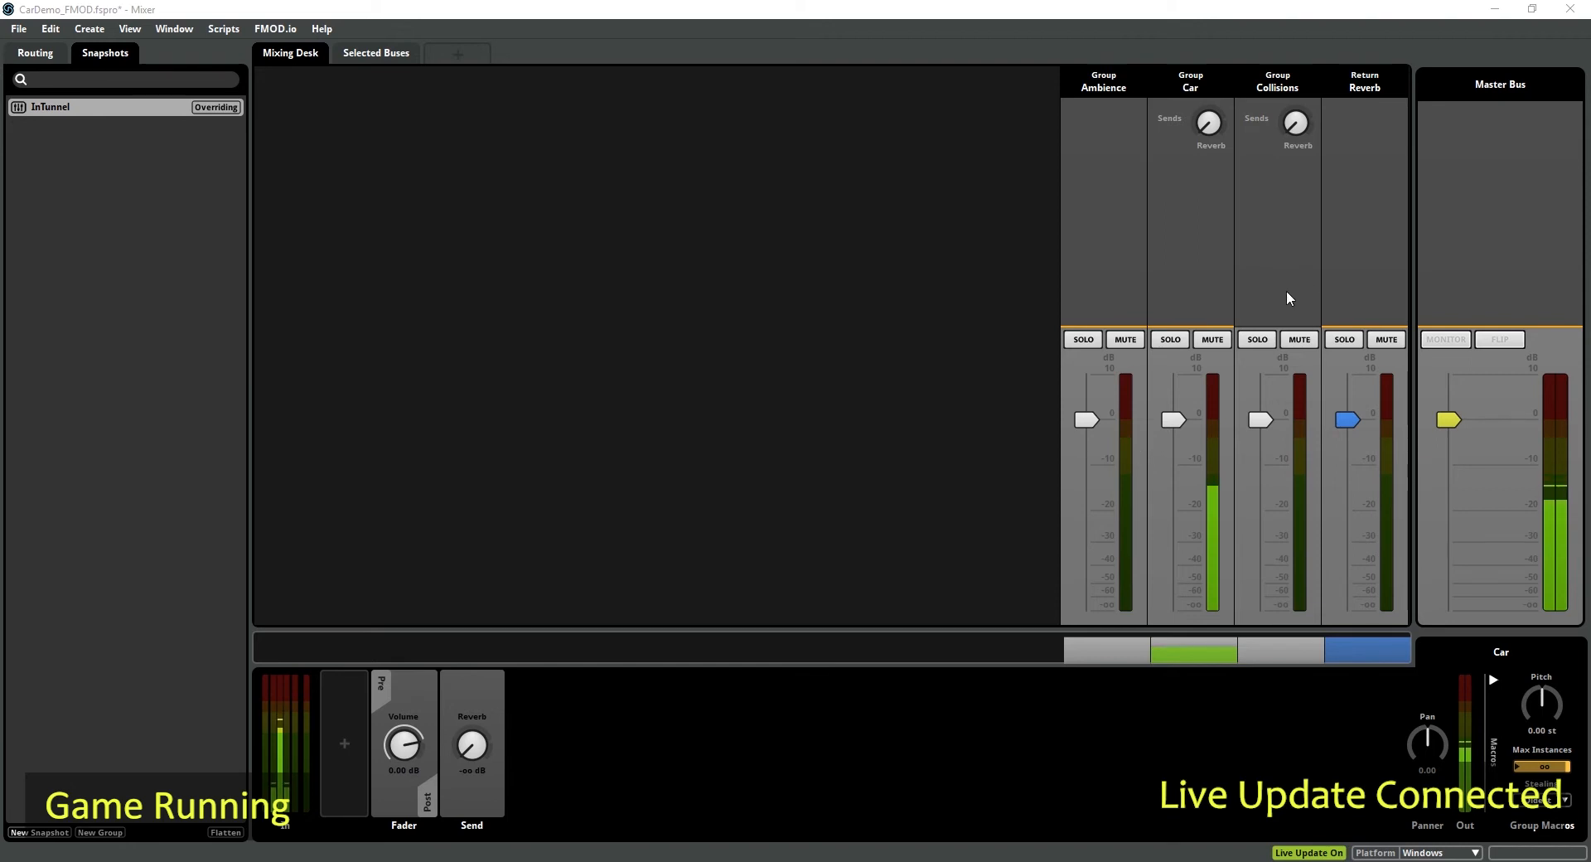
mouse_move(416, 244)
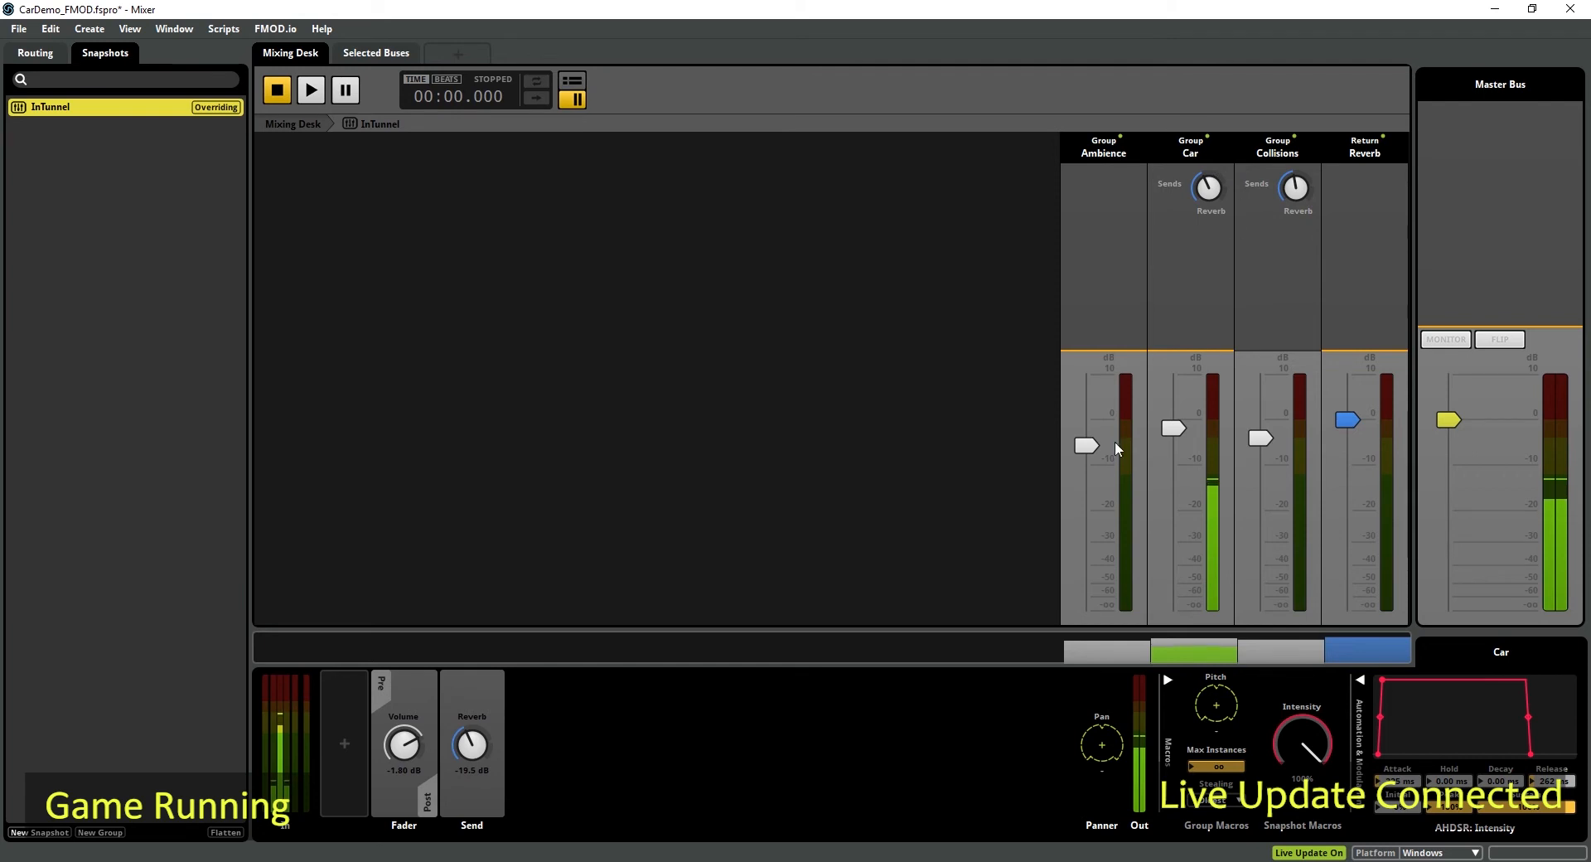
mouse_move(1185, 444)
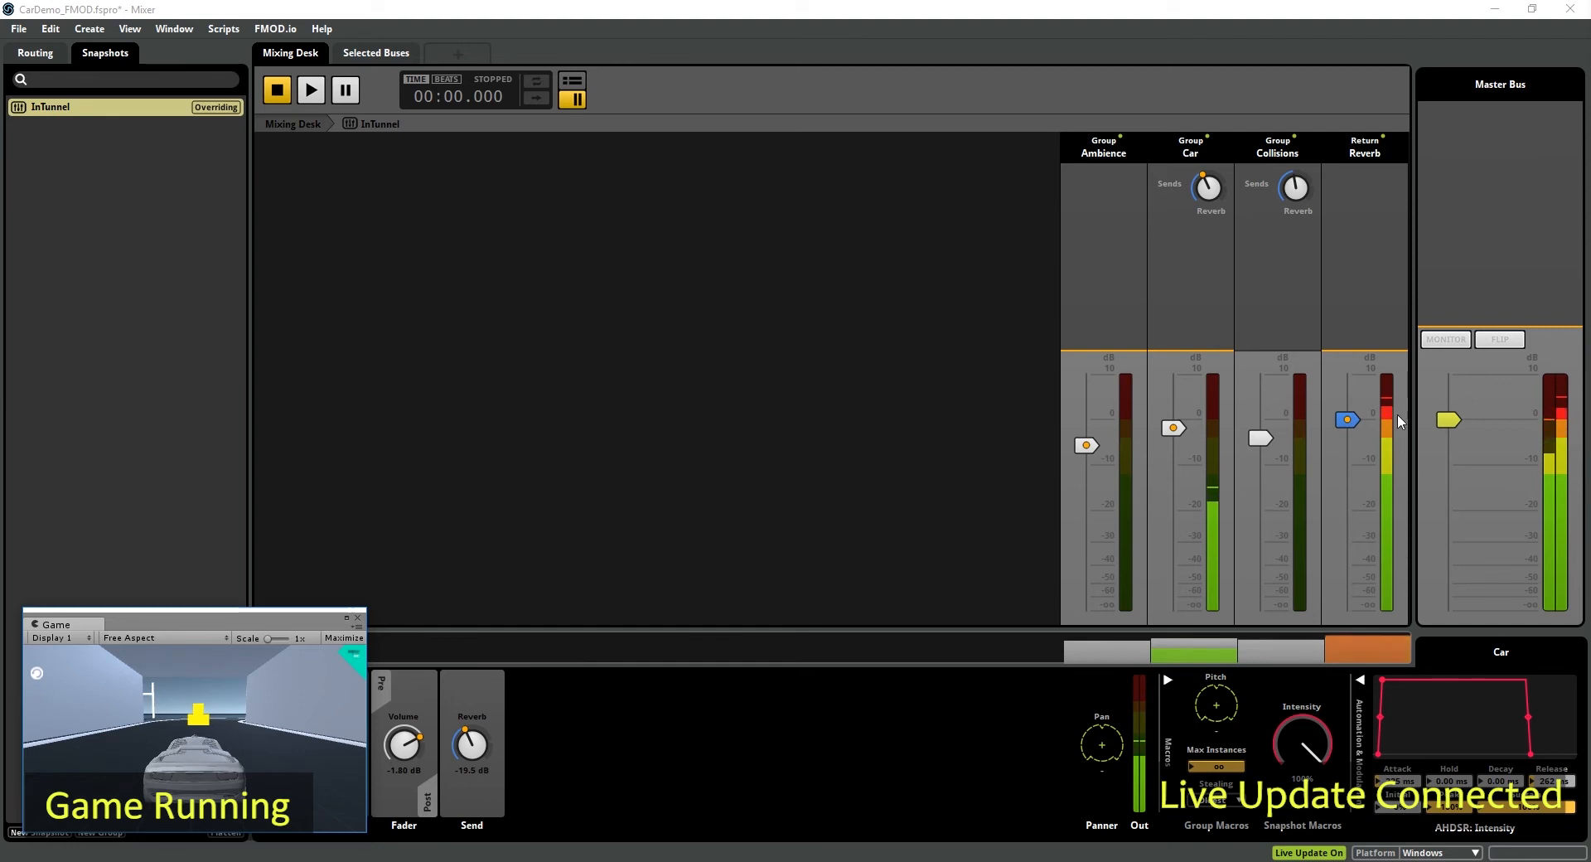
mouse_move(838, 324)
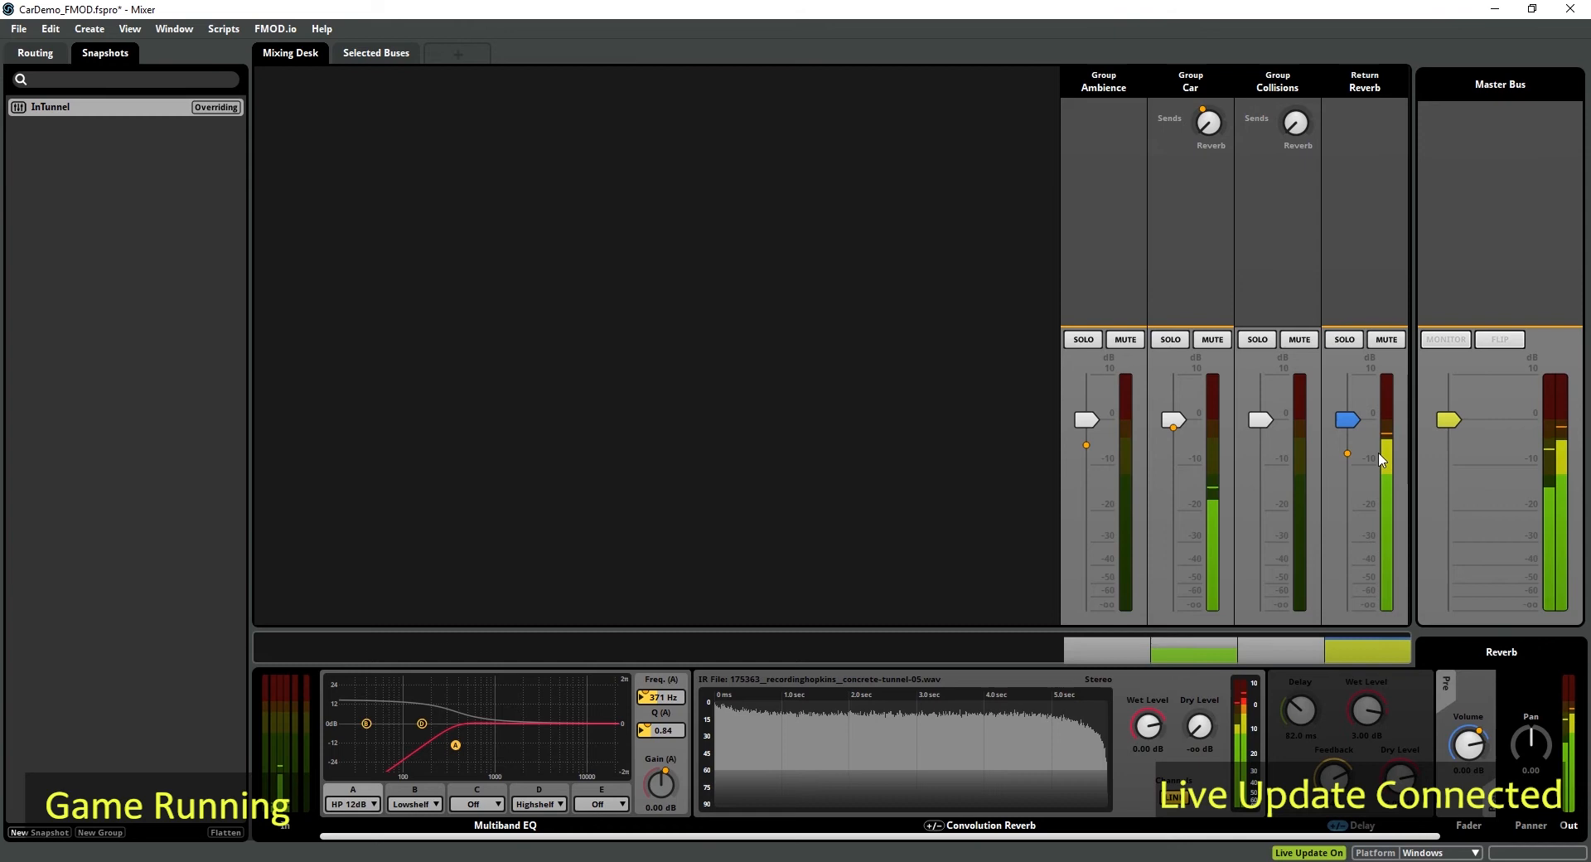
mouse_move(1026, 282)
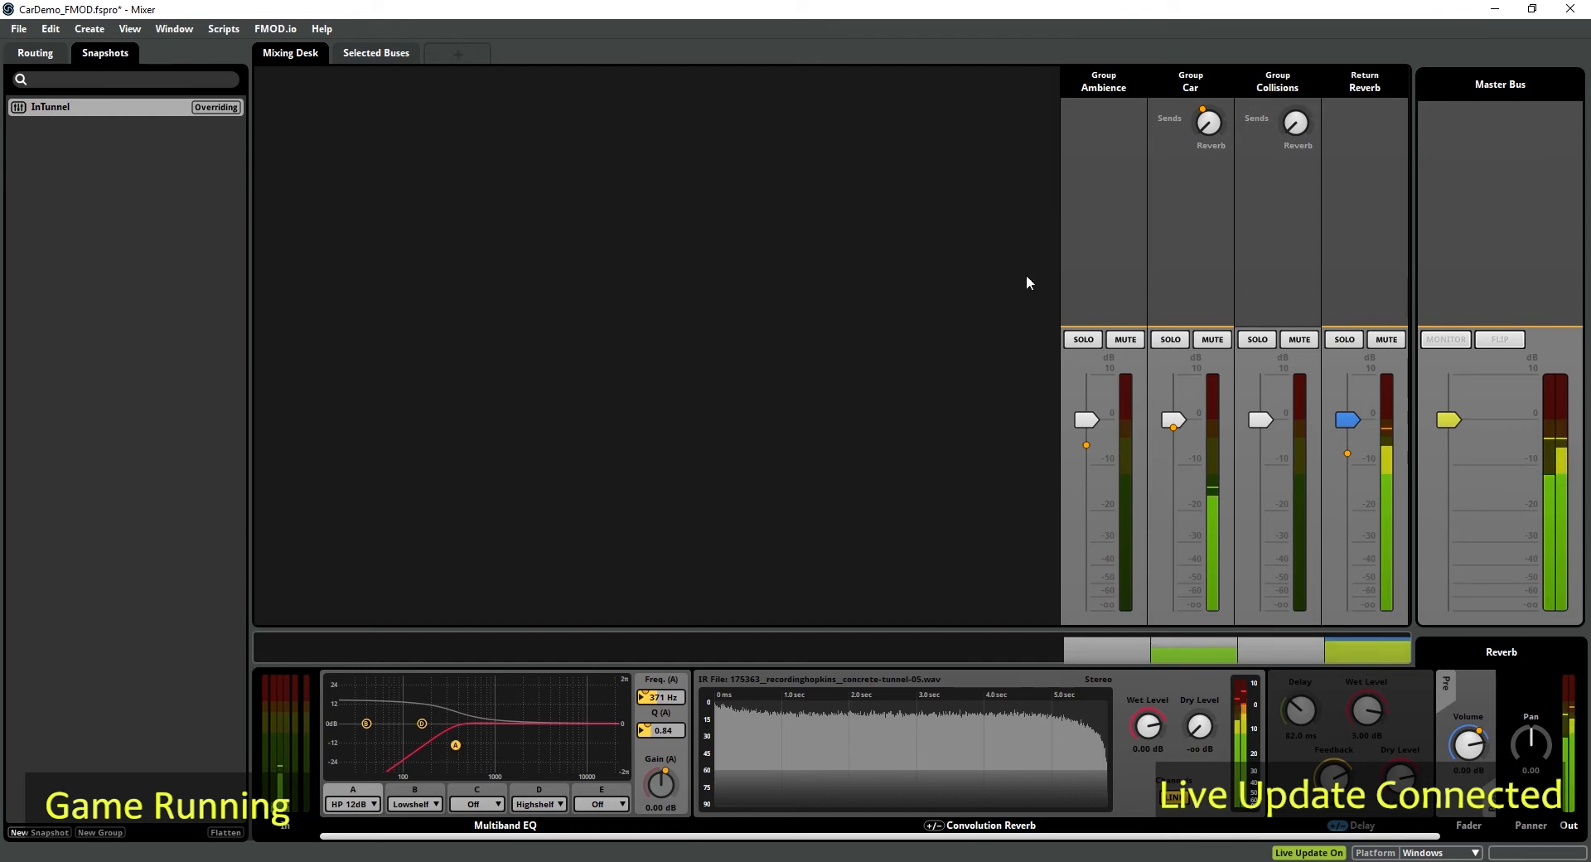
mouse_move(1055, 425)
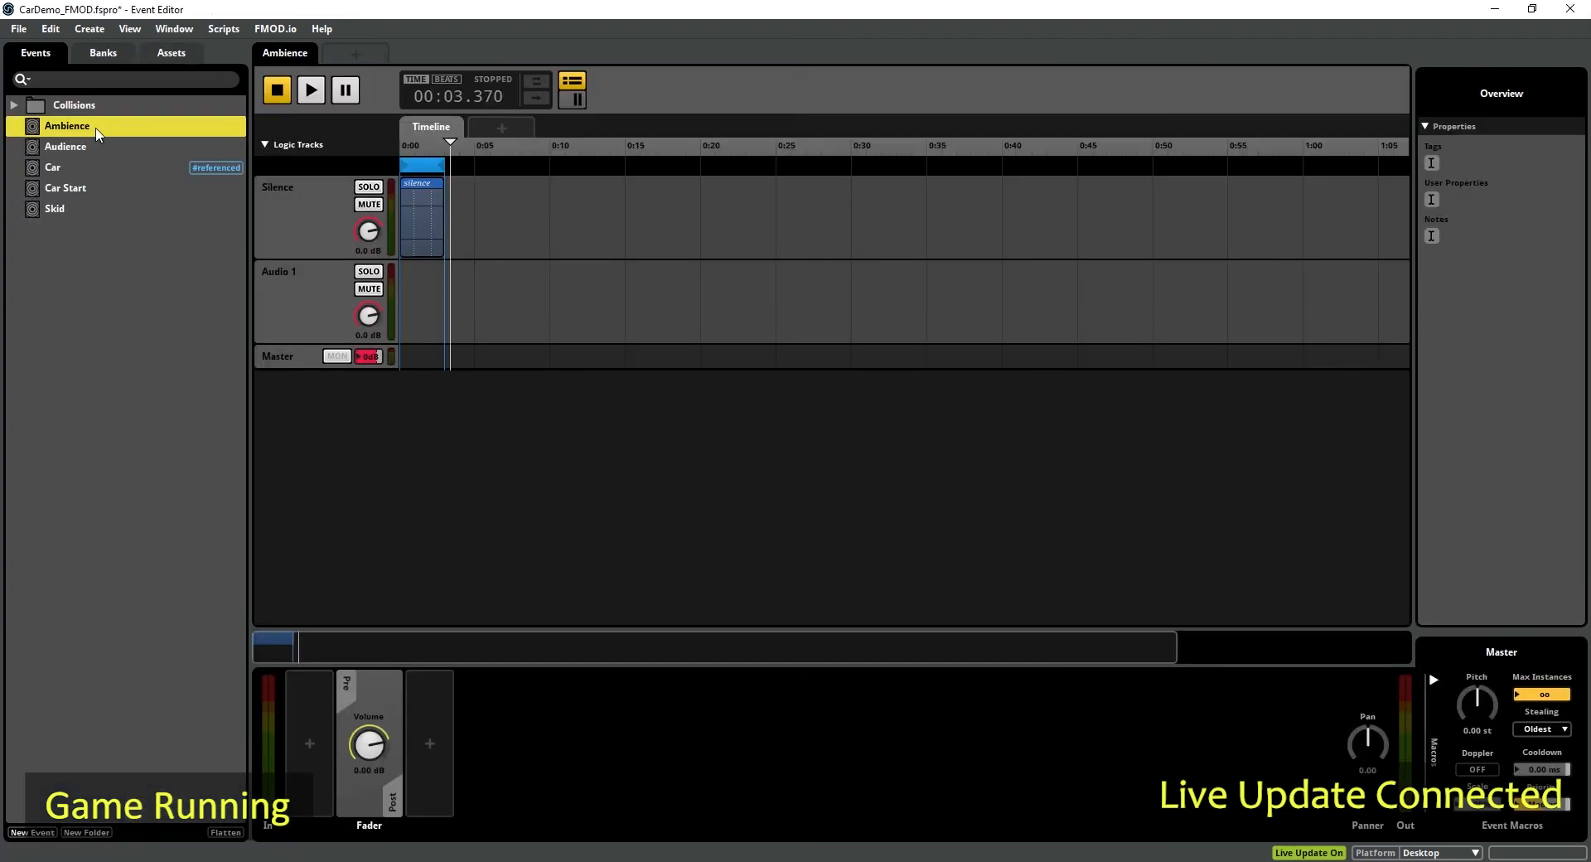
mouse_move(430, 149)
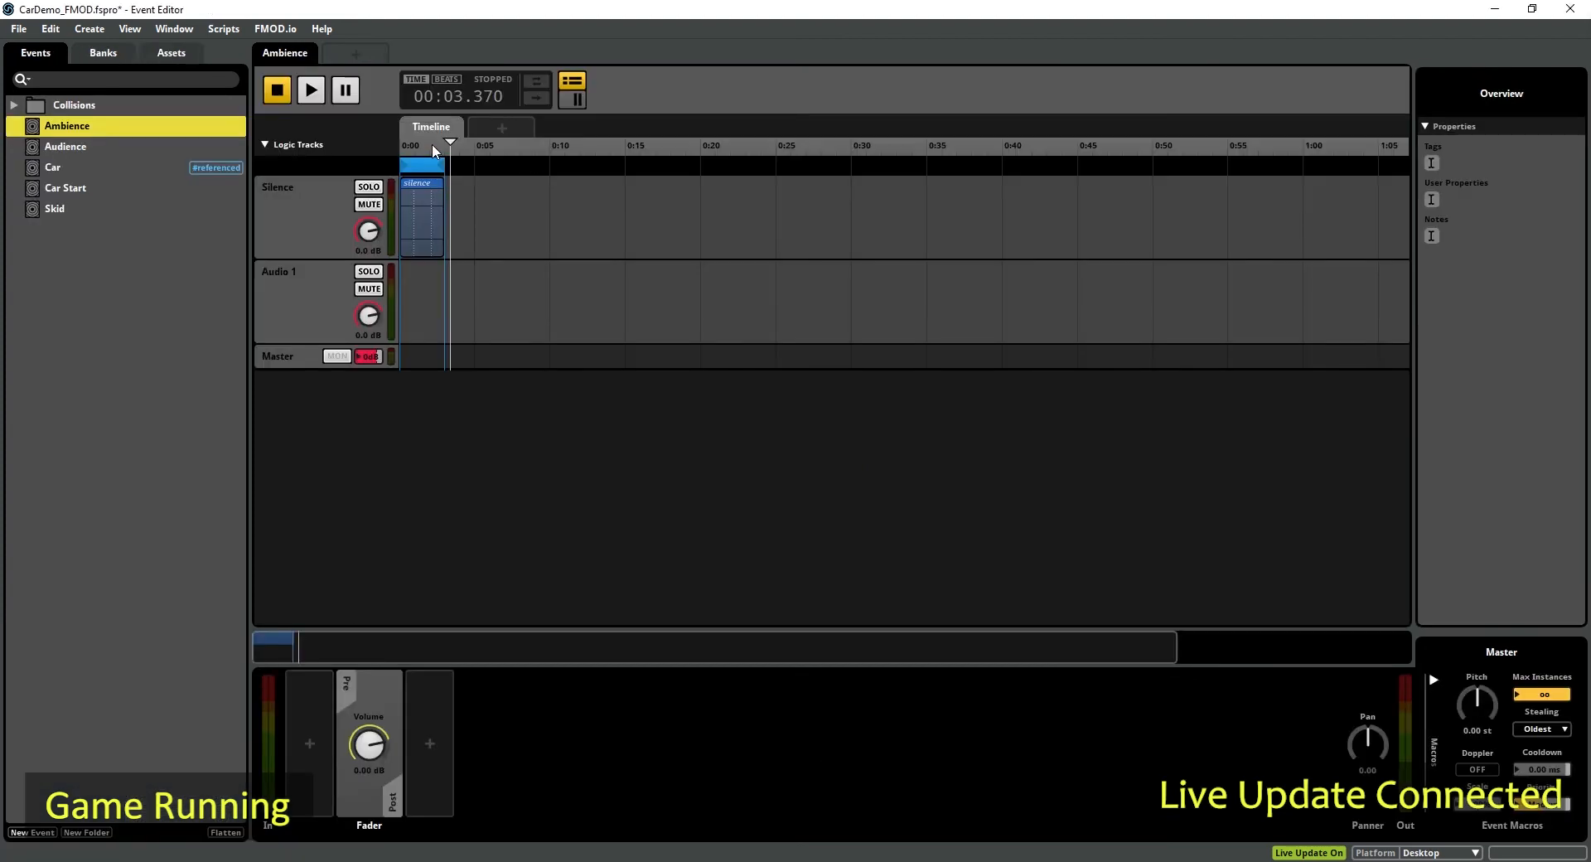
Step: Open the Ambience event's timeline from the Events list
left_click(276, 90)
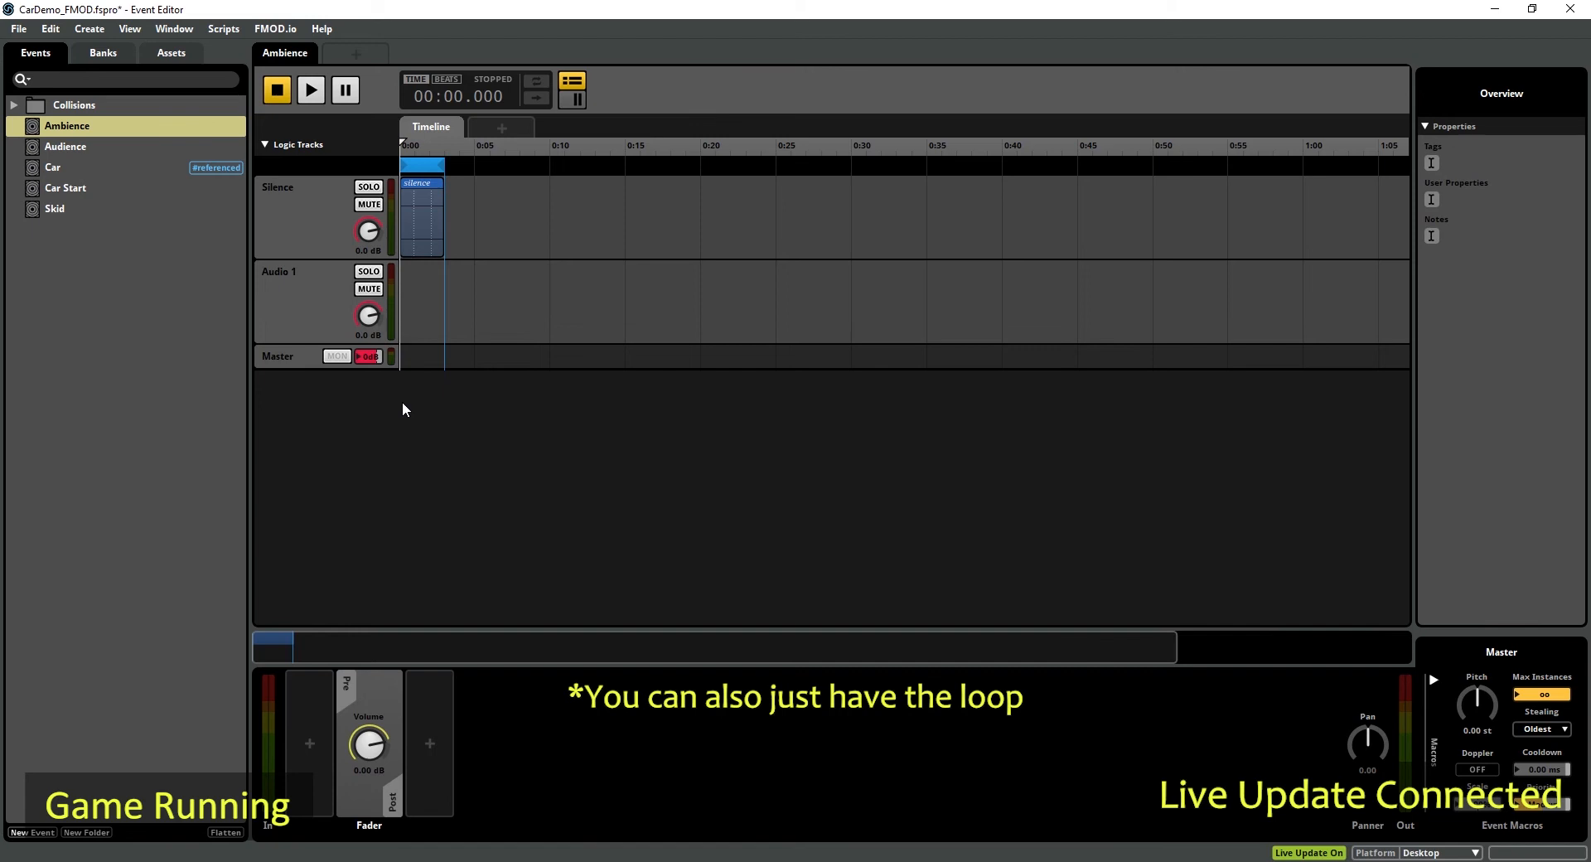
mouse_move(443, 200)
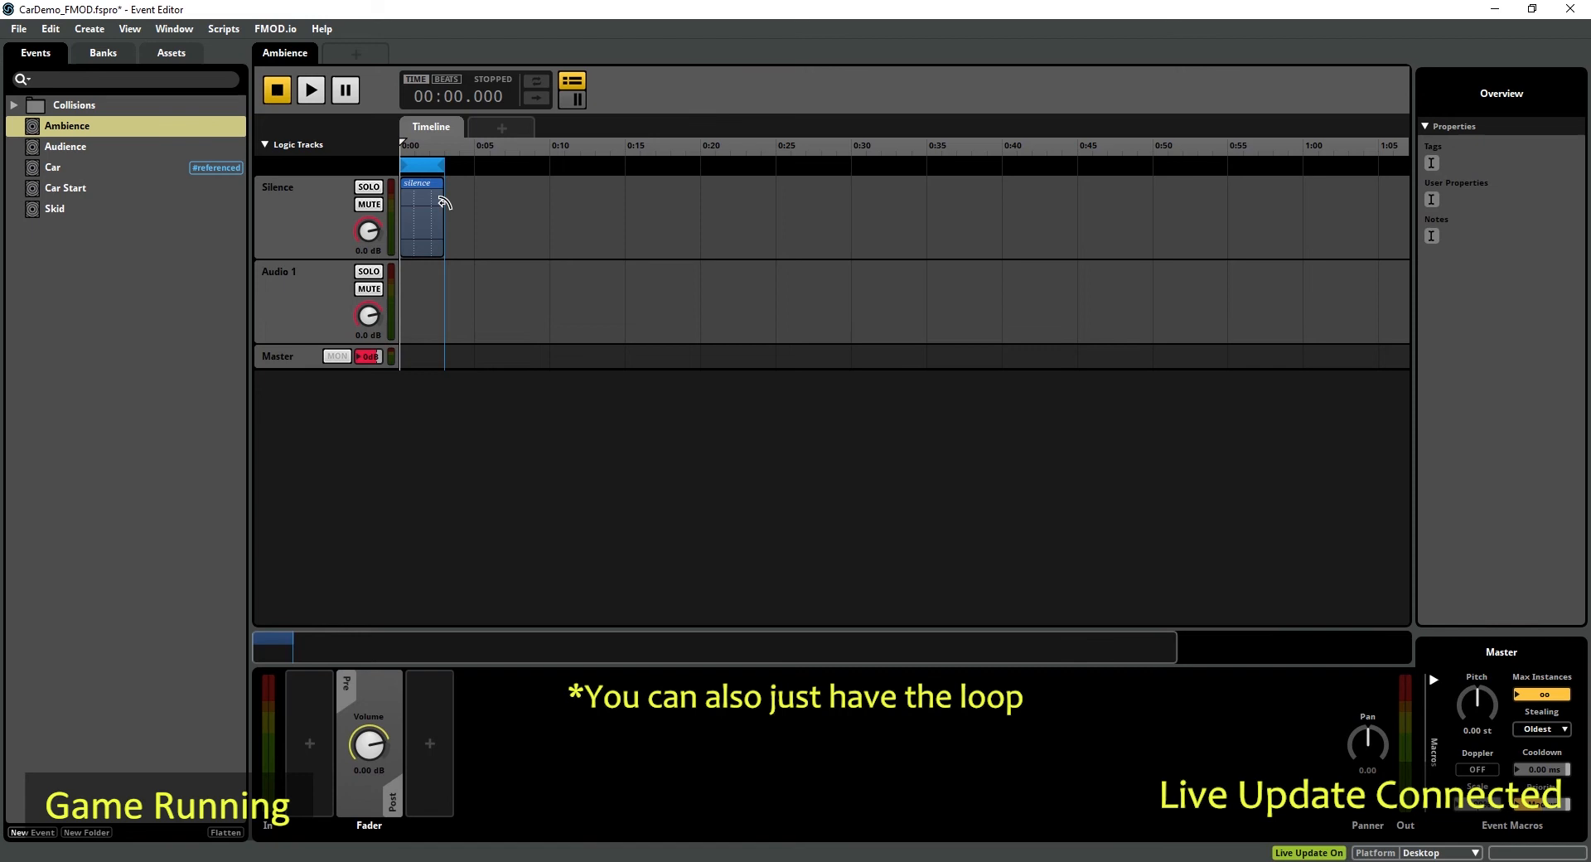
mouse_move(451, 454)
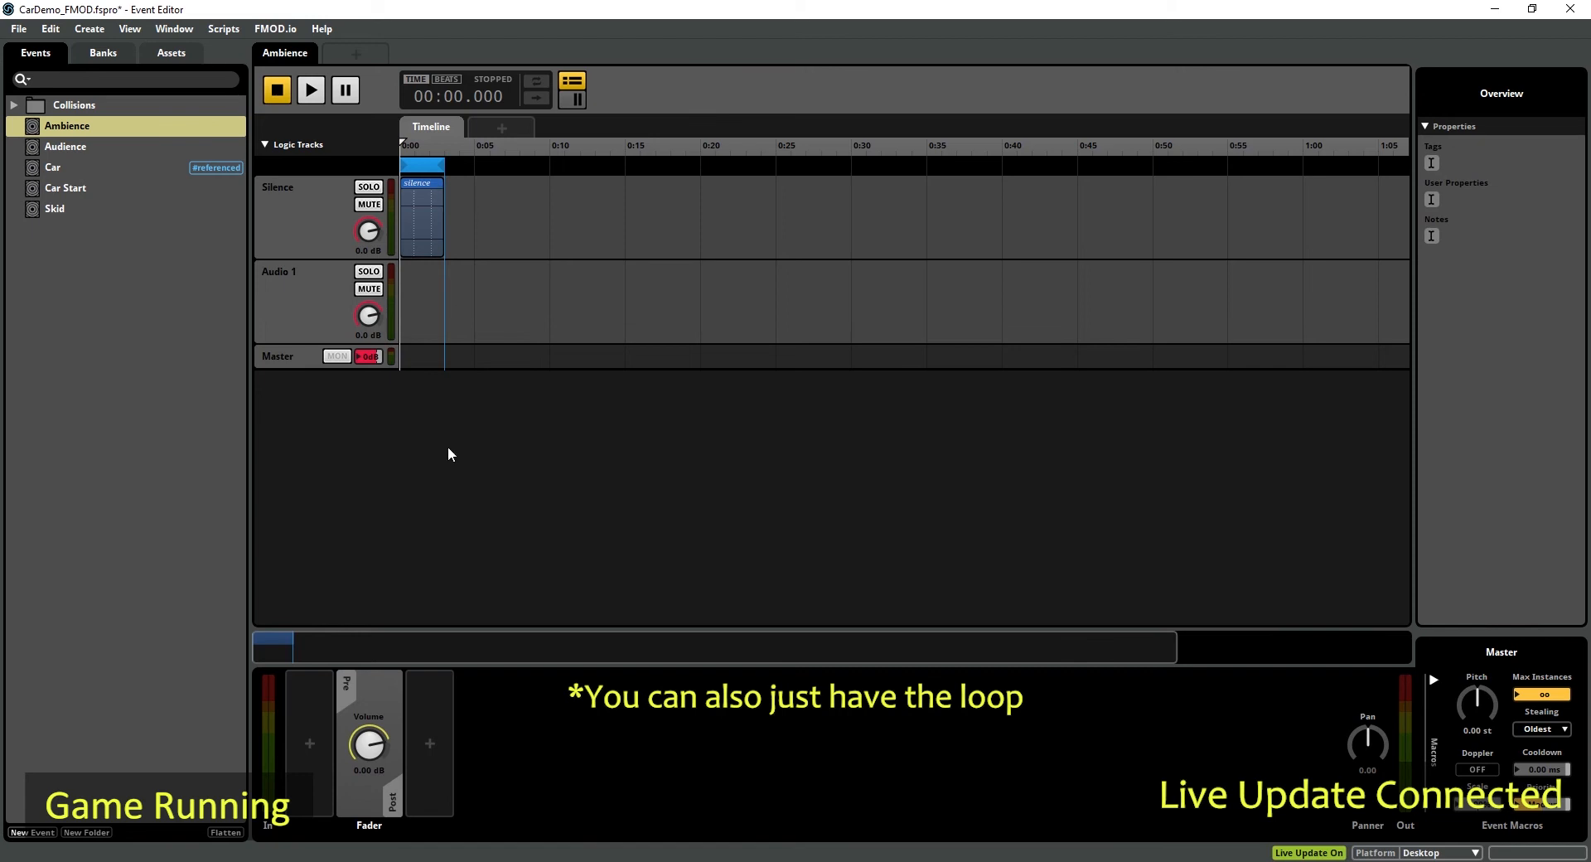
Step: Browse the project's audio files and select the Ambience event's silence clip for replacement
left_click(171, 53)
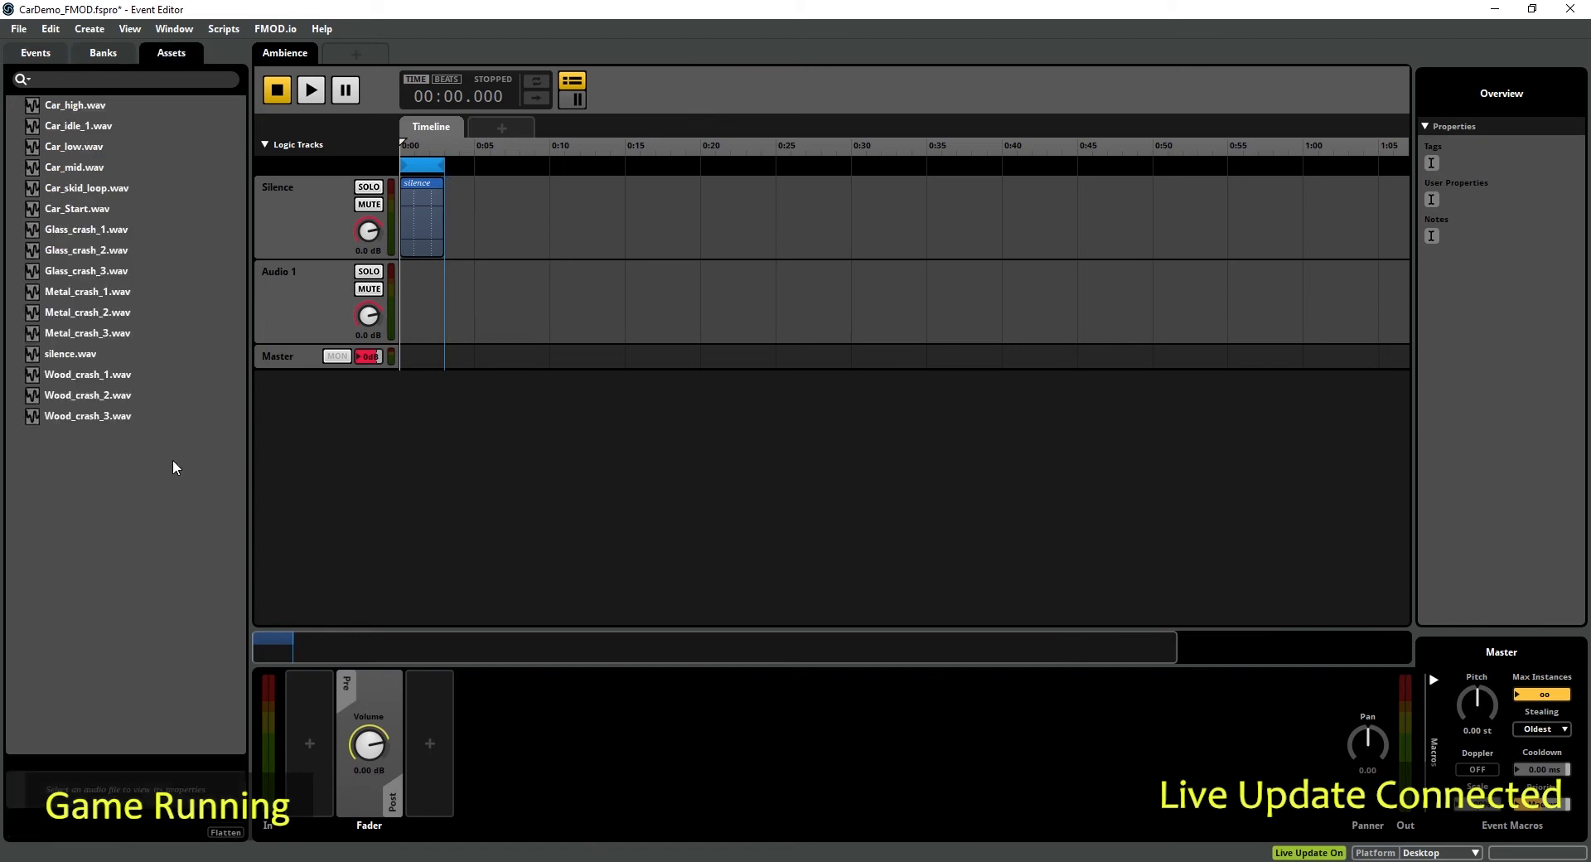
mouse_move(130, 457)
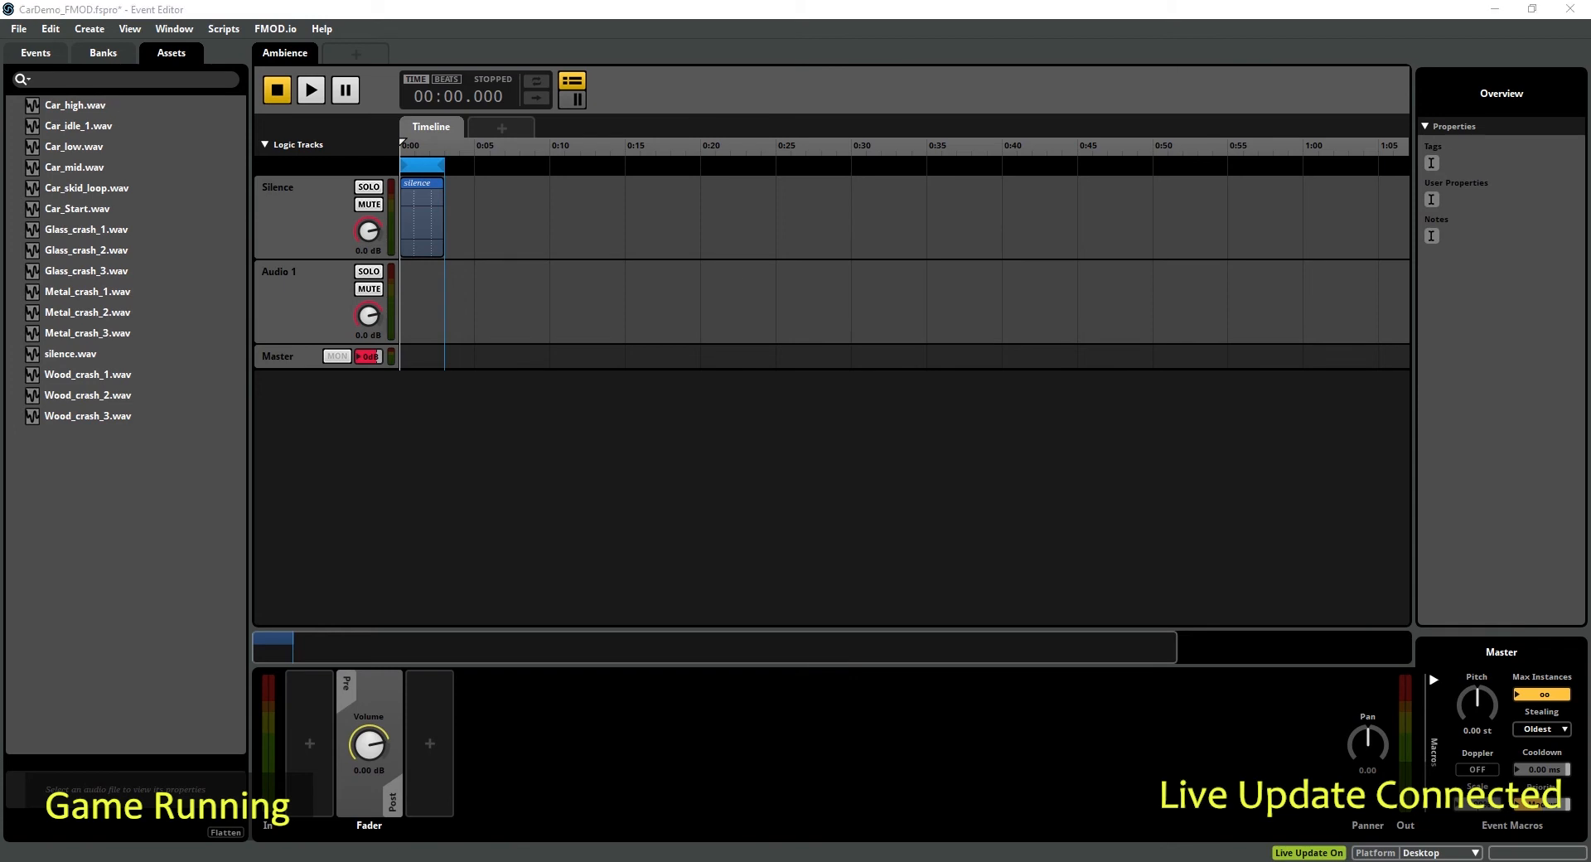
left_click(36, 53)
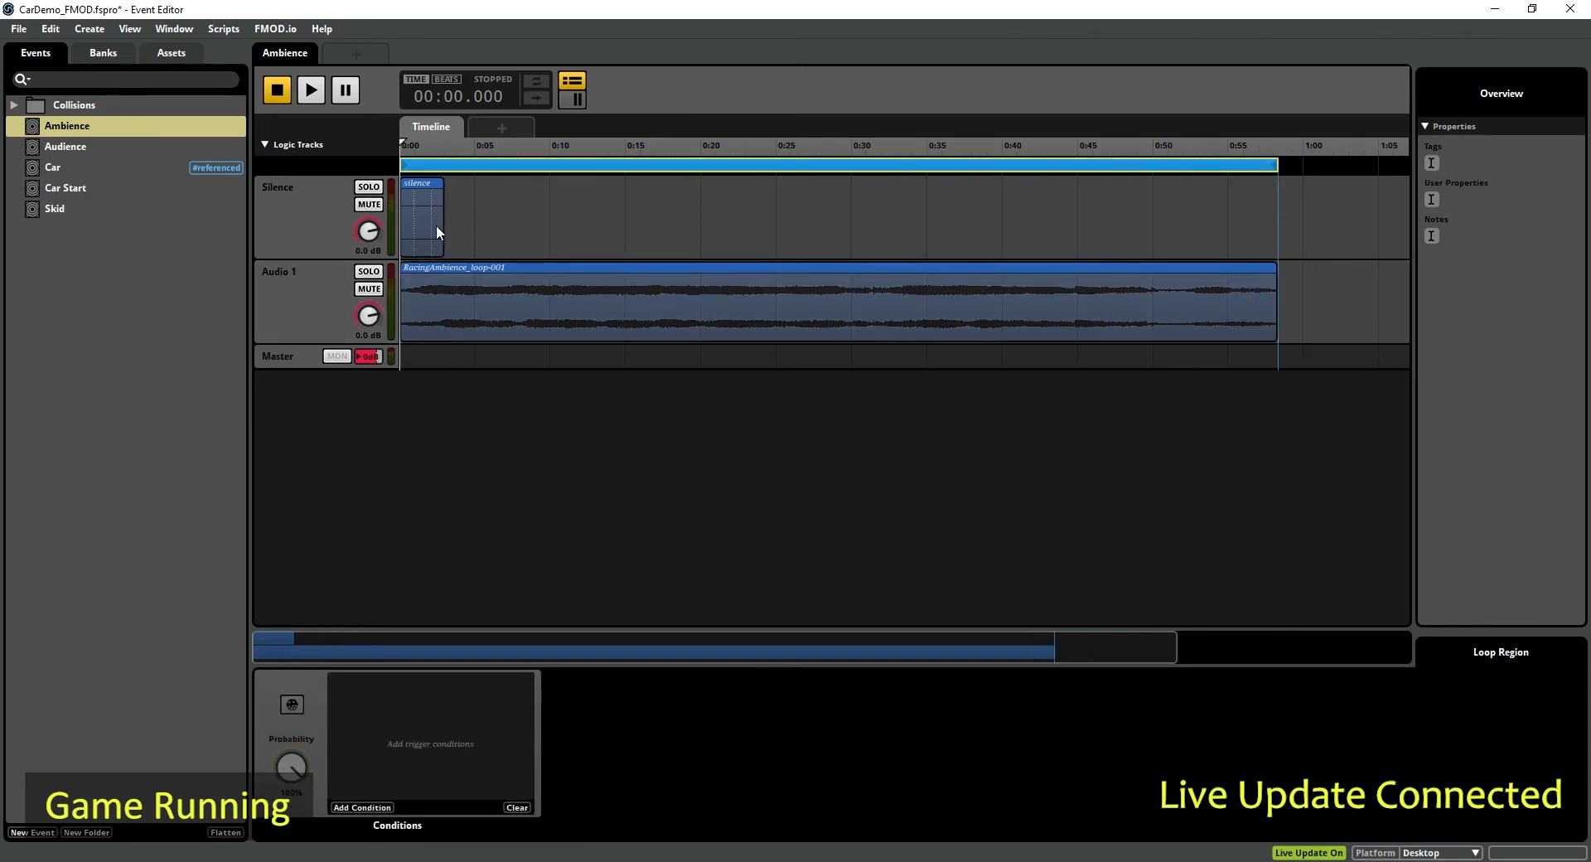
left_click(277, 355)
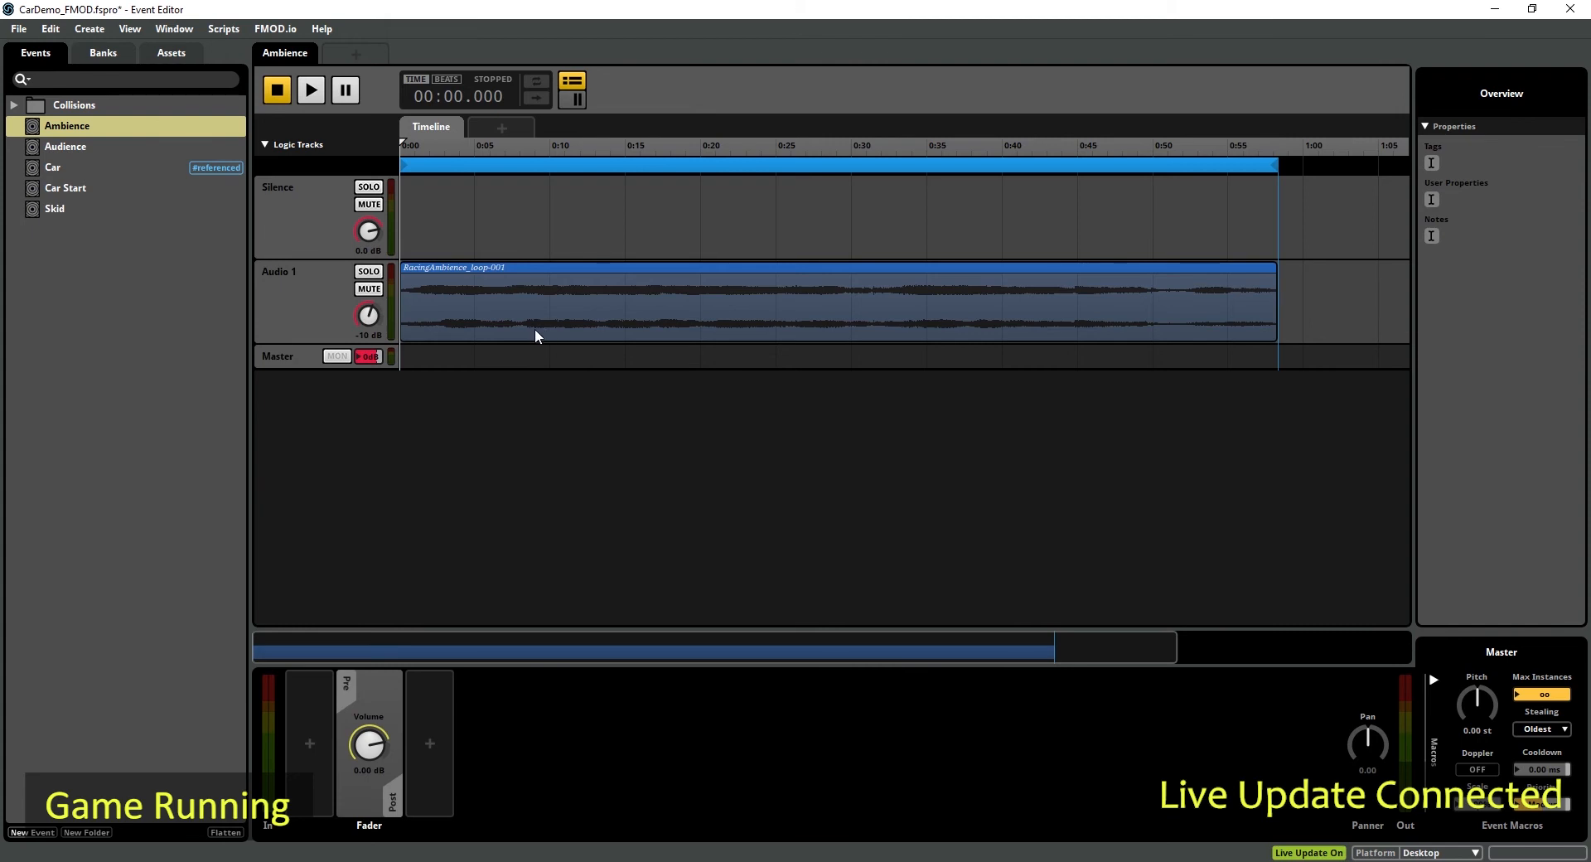
mouse_move(543, 374)
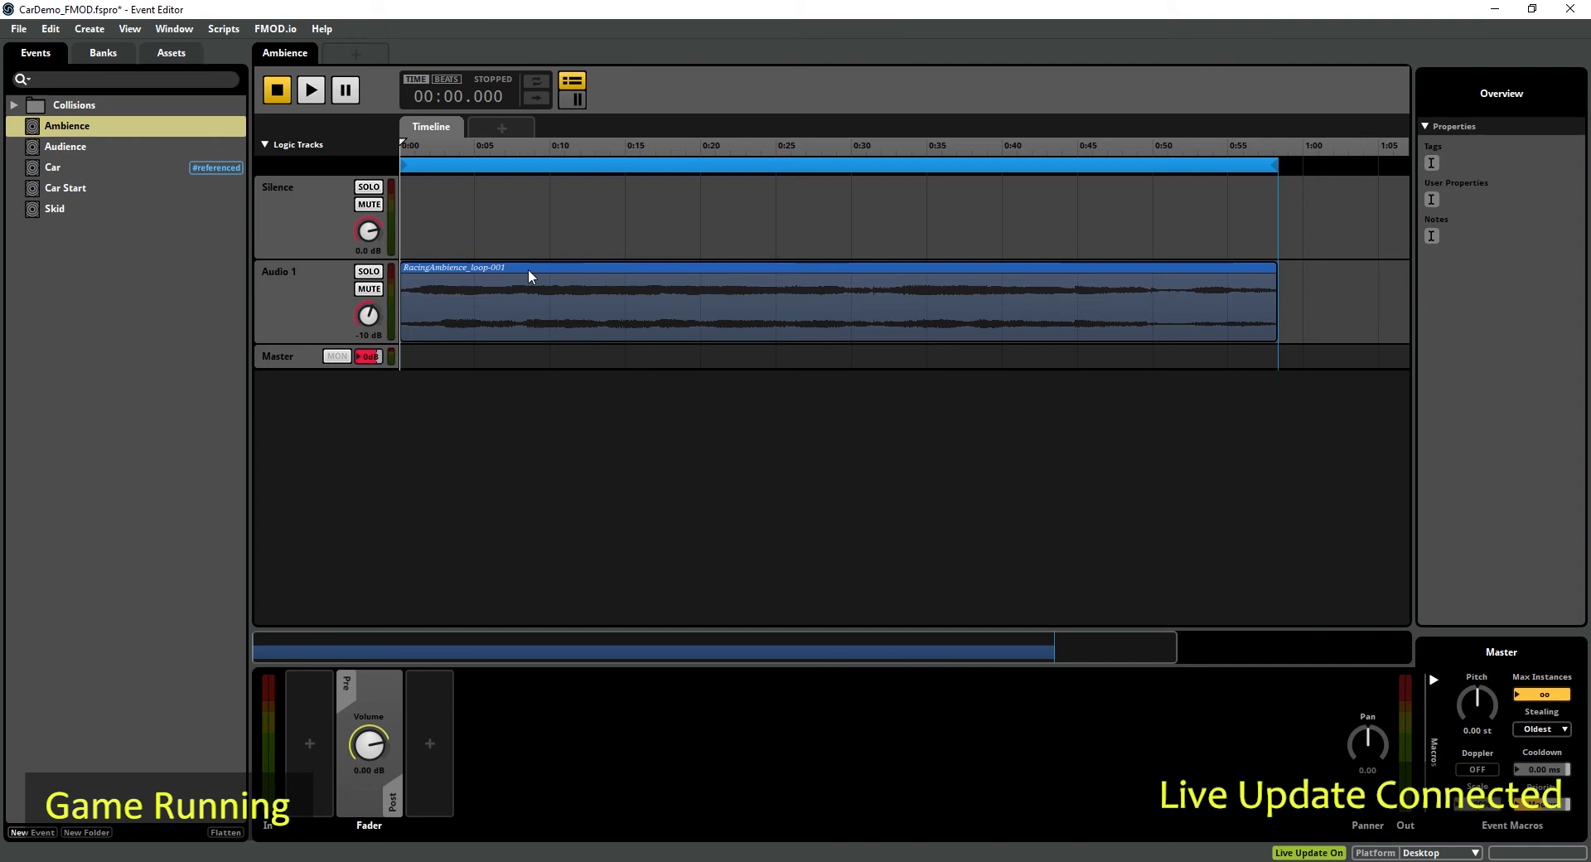
mouse_move(548, 383)
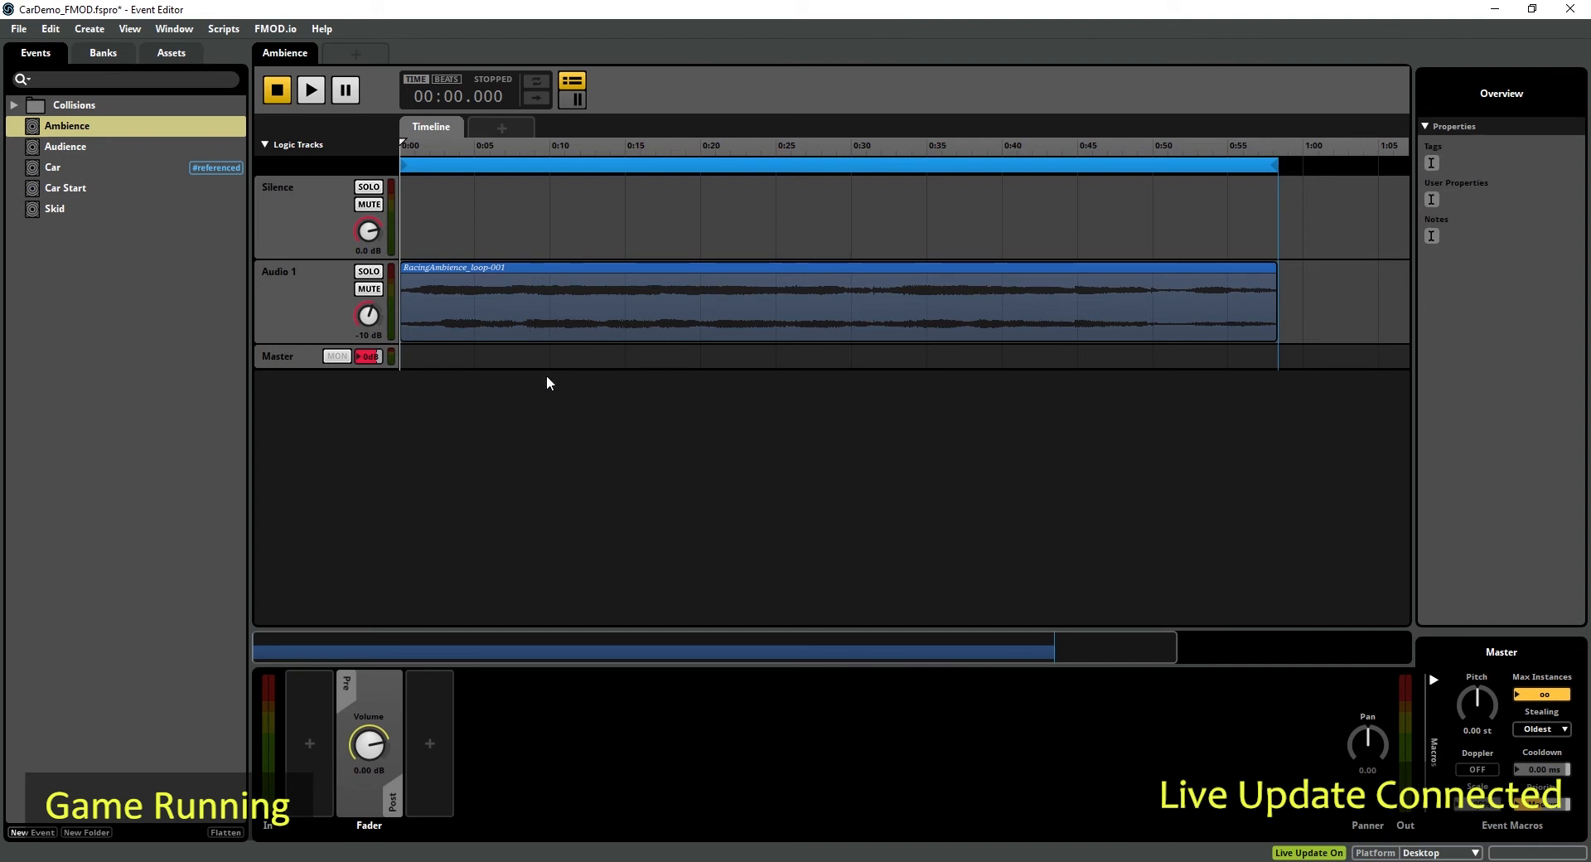
mouse_move(551, 332)
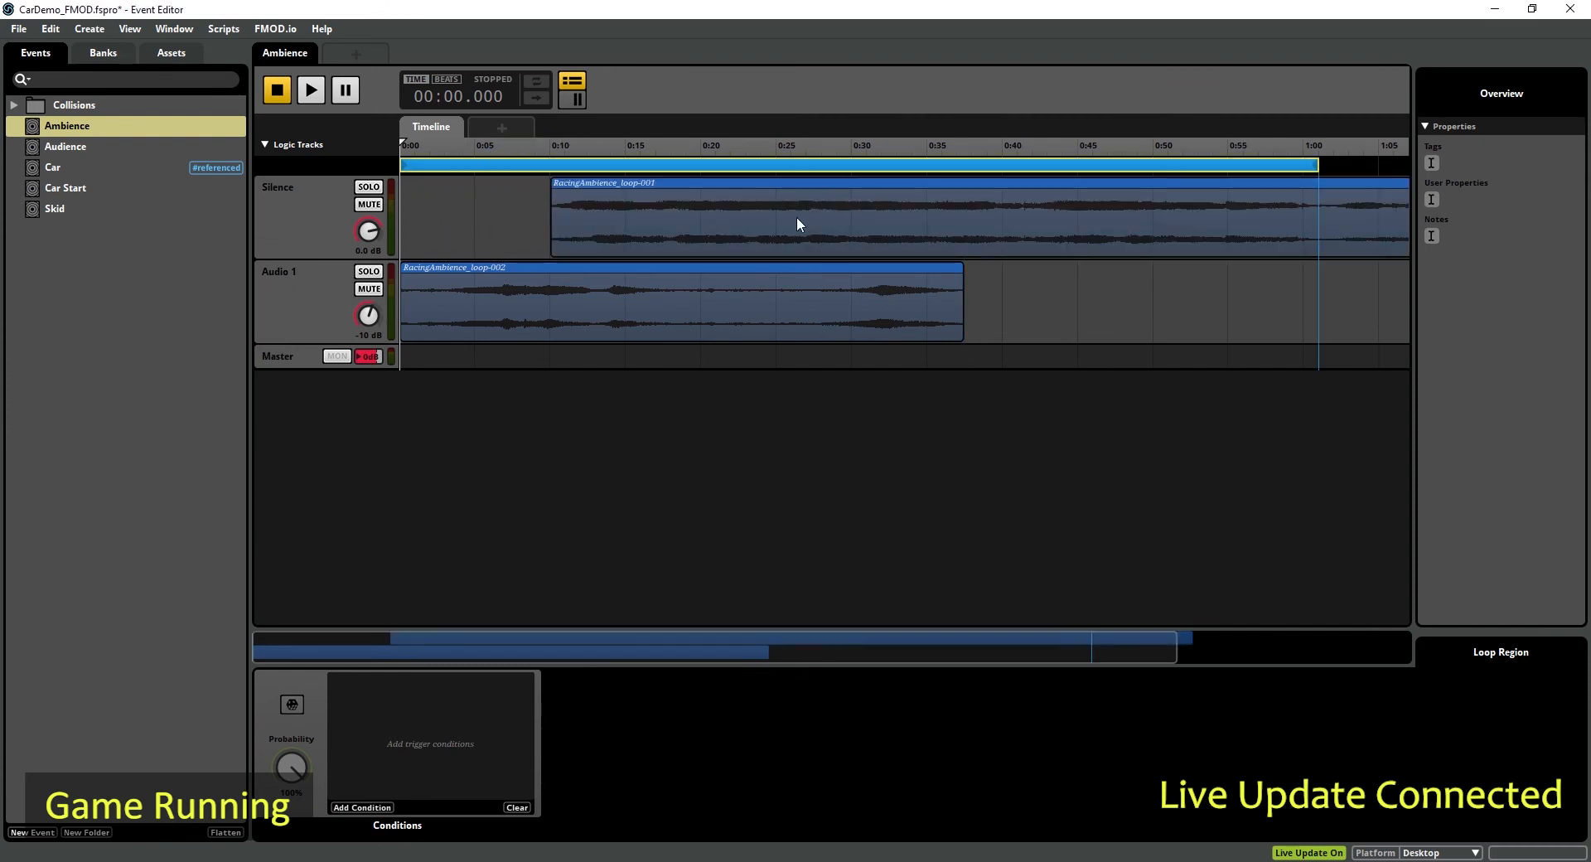
Step: Check the ambience loop on the Silence track, then open the Audience event
left_click(812, 213)
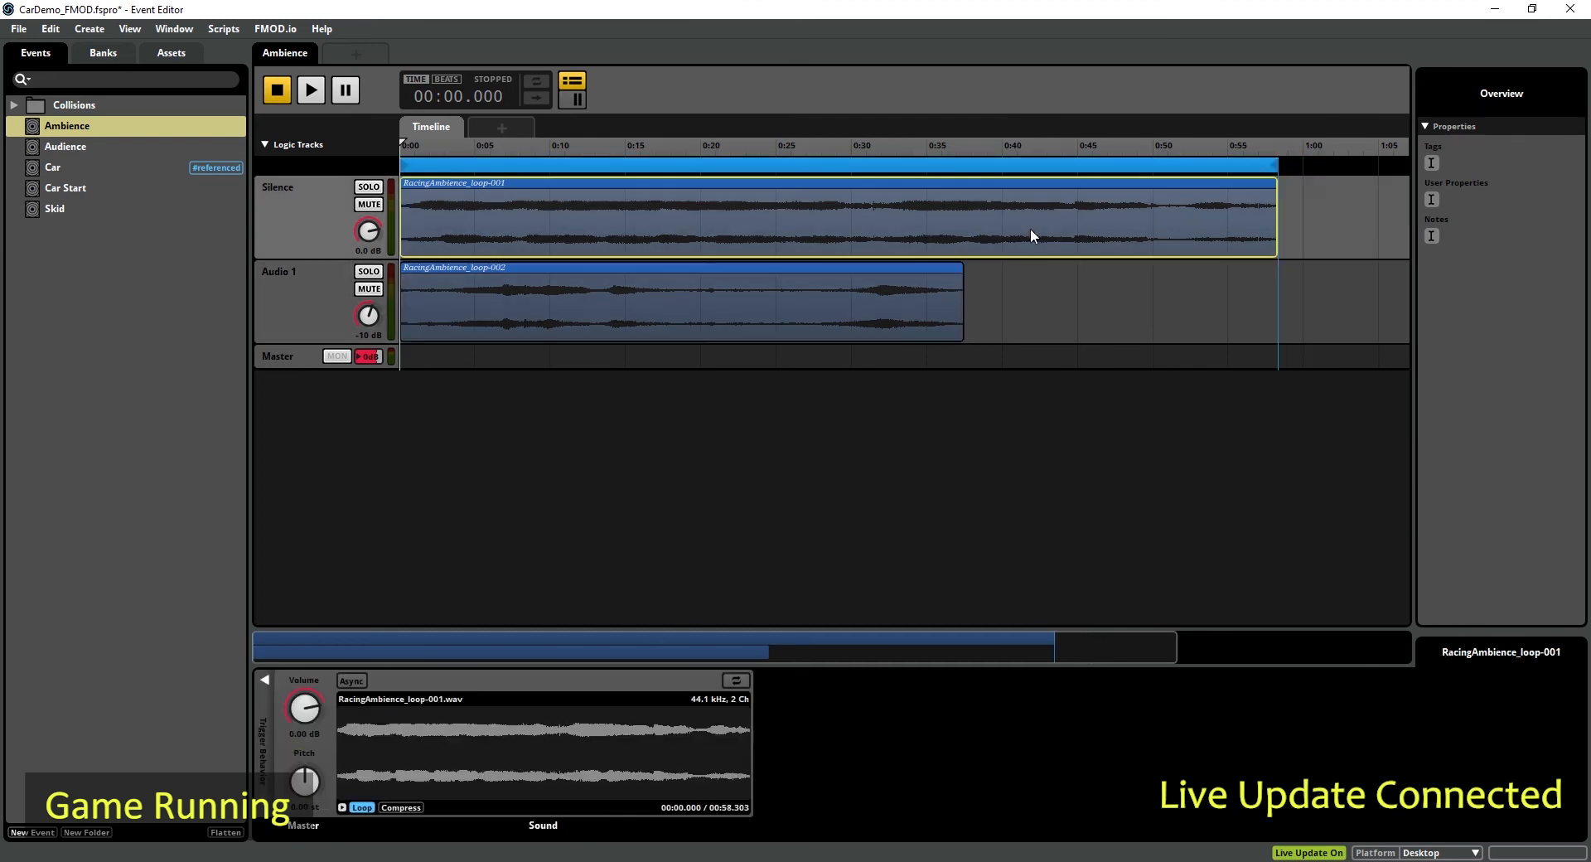
left_click(65, 146)
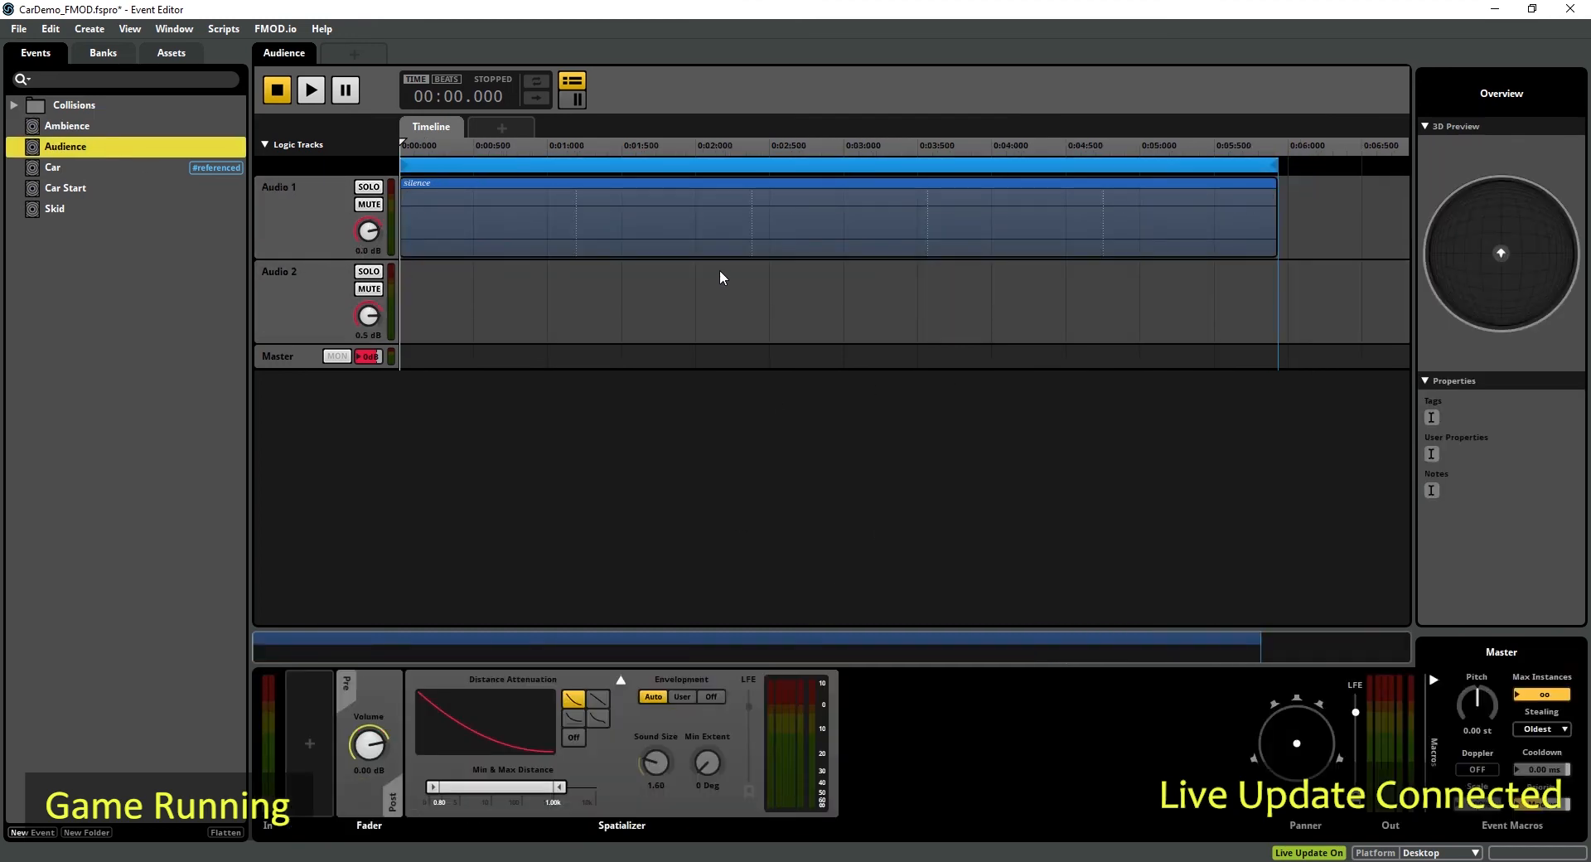
mouse_move(709, 260)
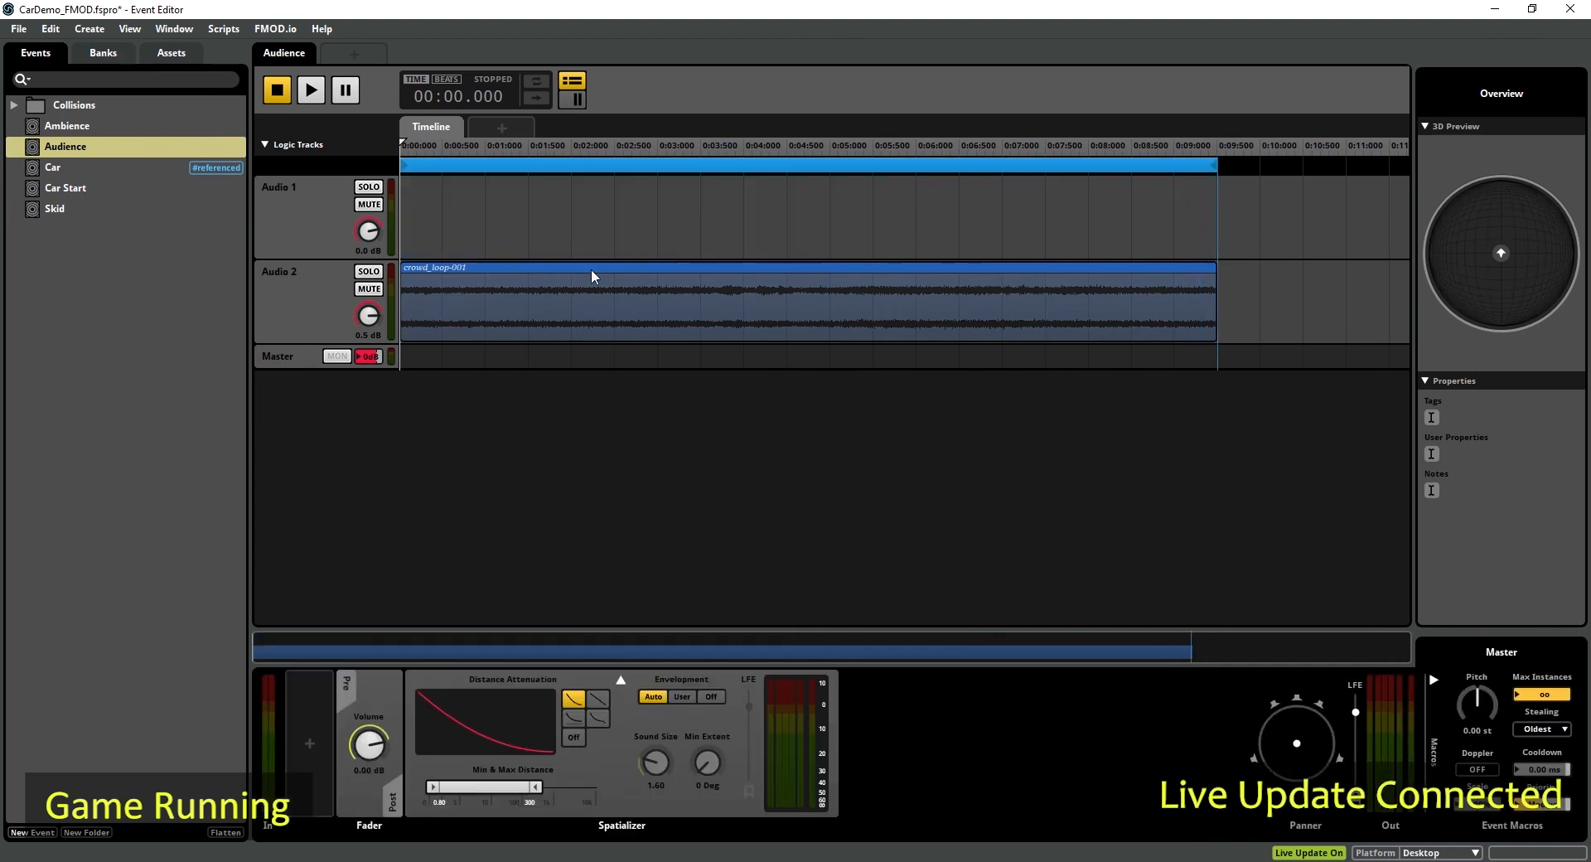
mouse_move(660, 469)
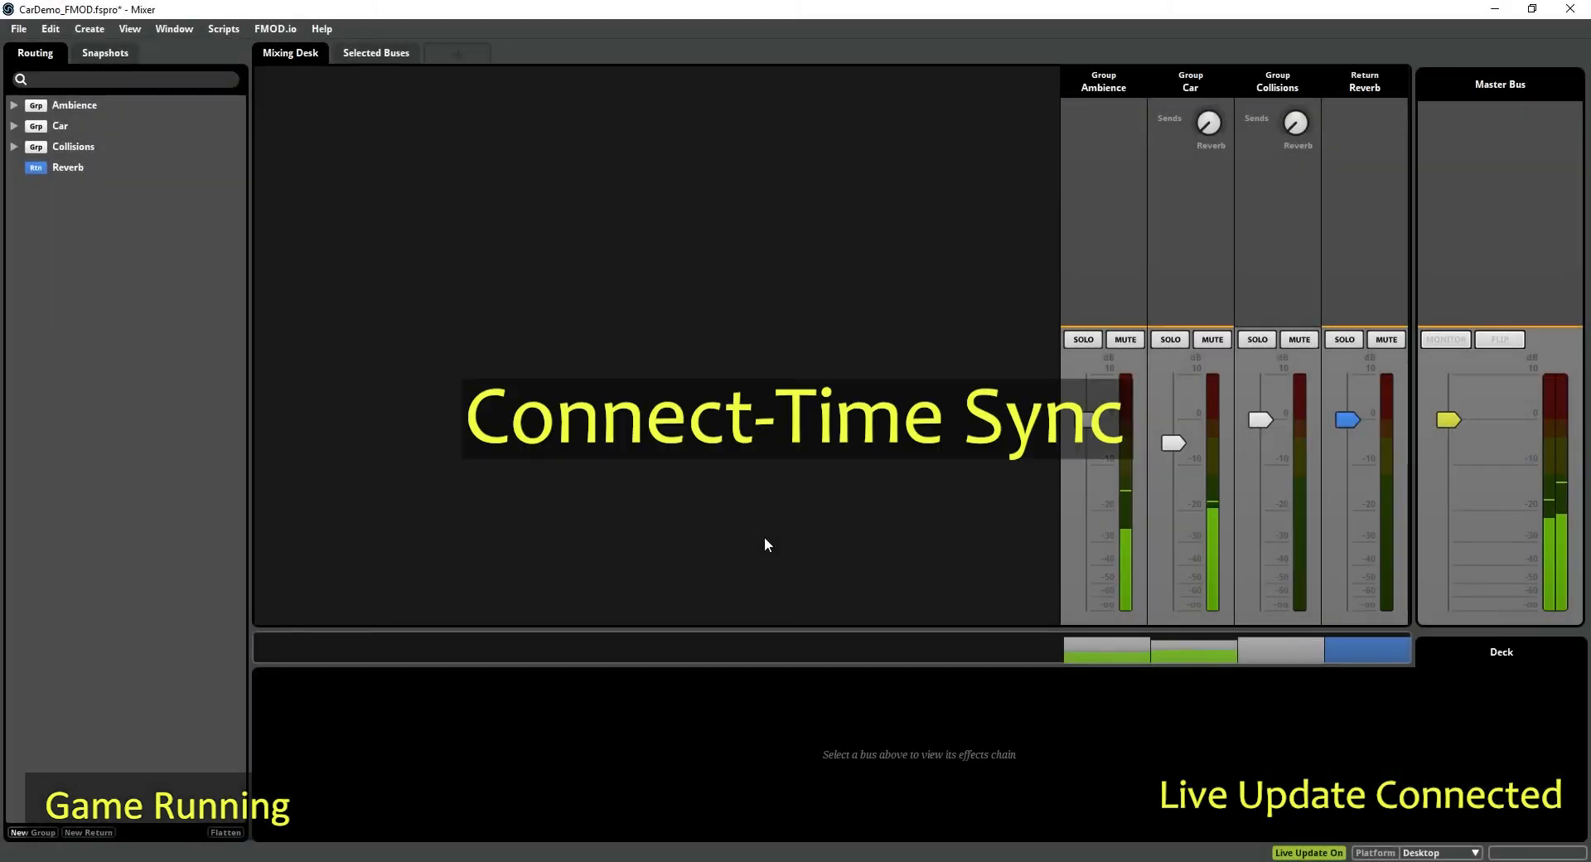
mouse_move(745, 513)
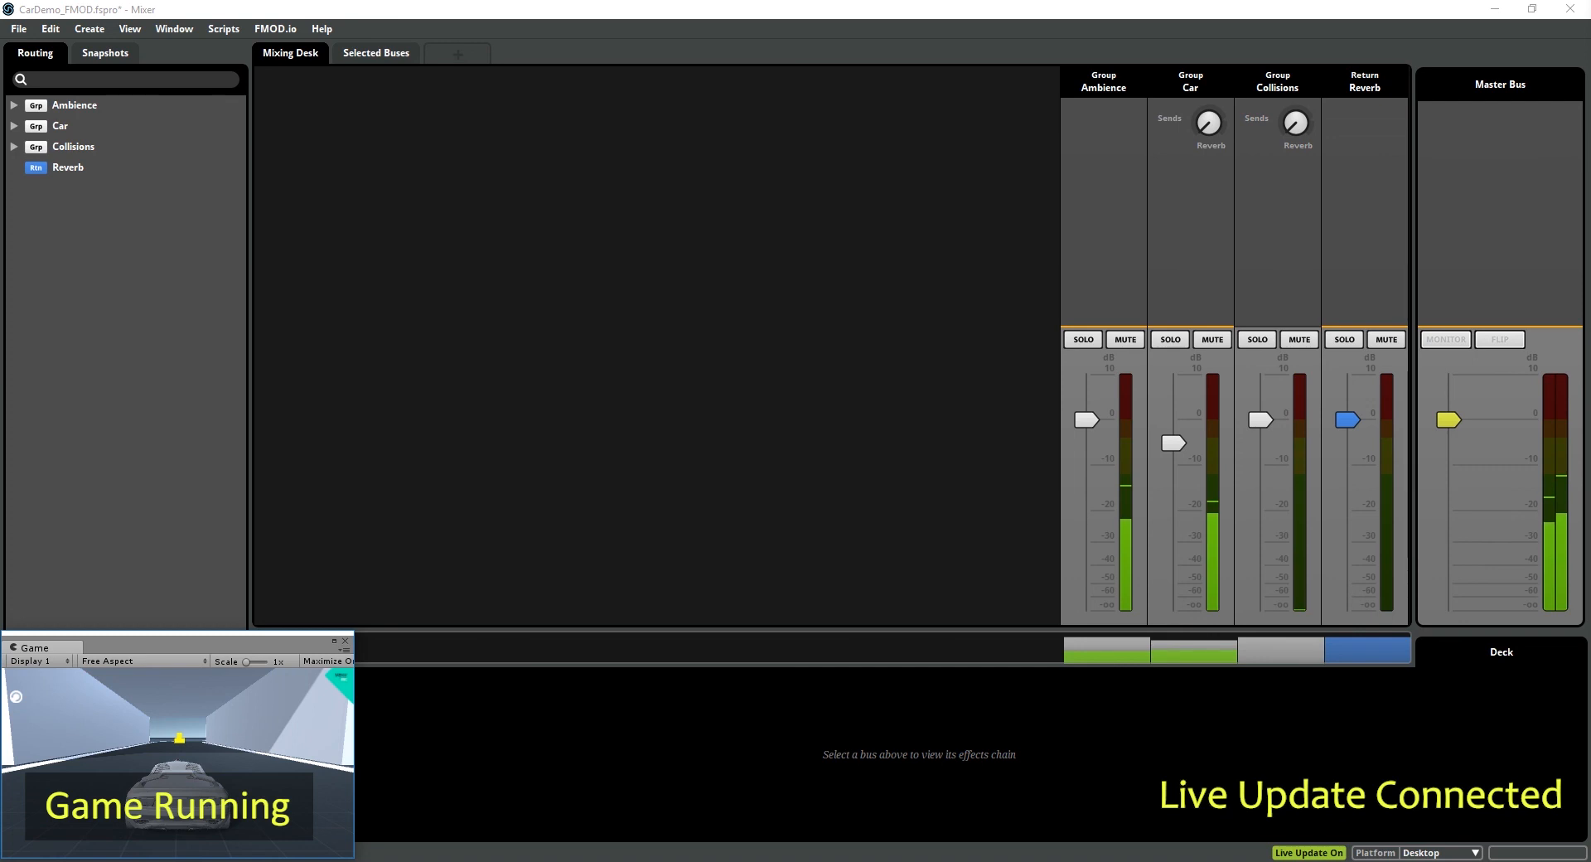
Step: Turn off Live Update from the Mixer's status bar
left_click(1307, 852)
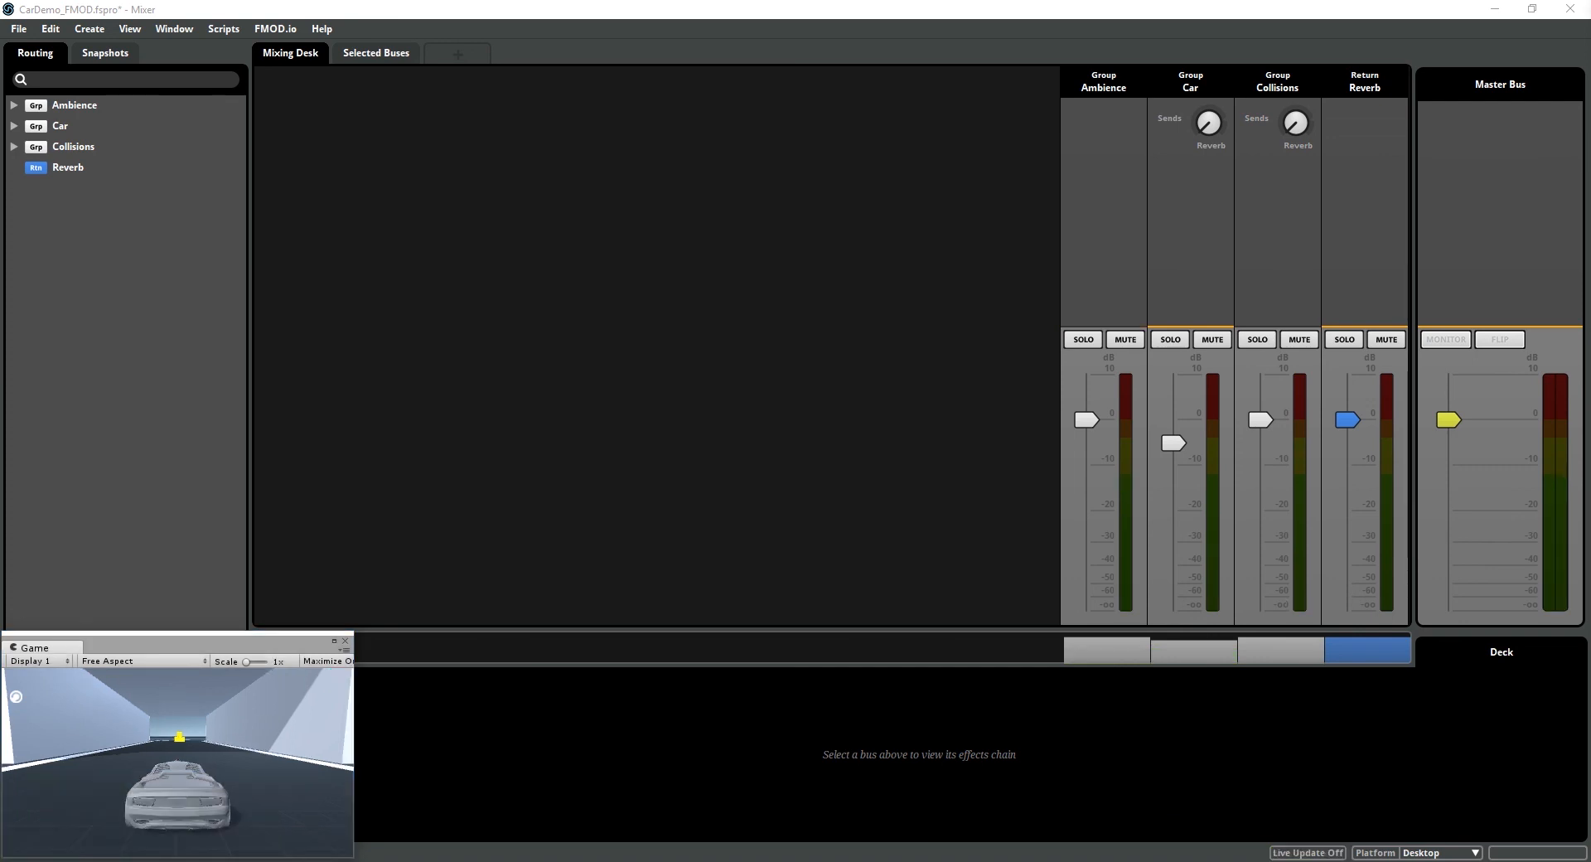
mouse_move(1314, 323)
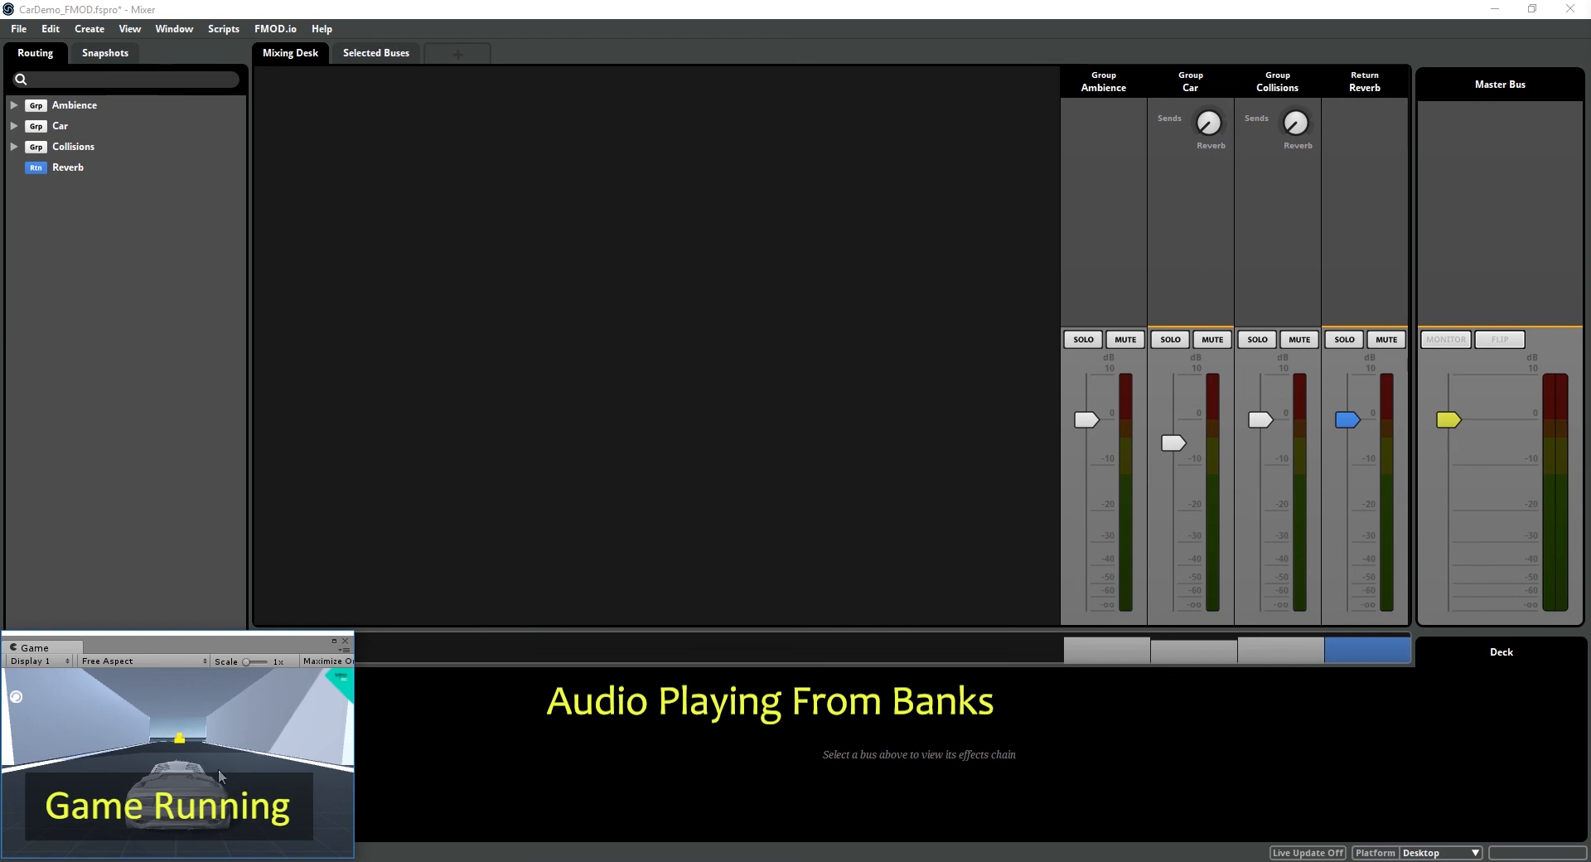
mouse_move(199, 752)
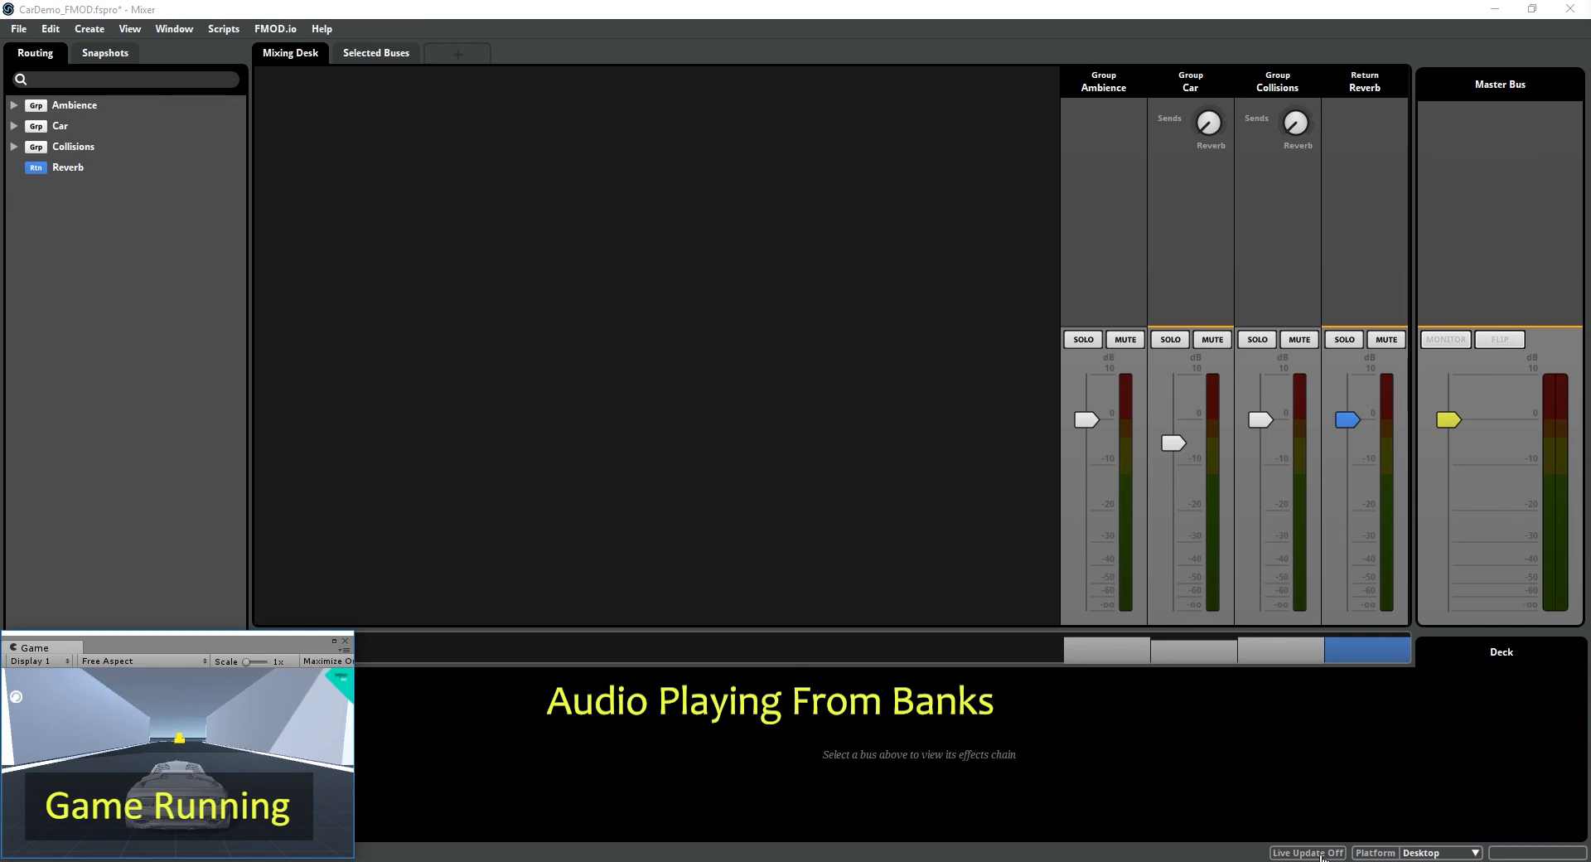
Step: Reconnect Live Update to the local game at localhost
left_click(1307, 853)
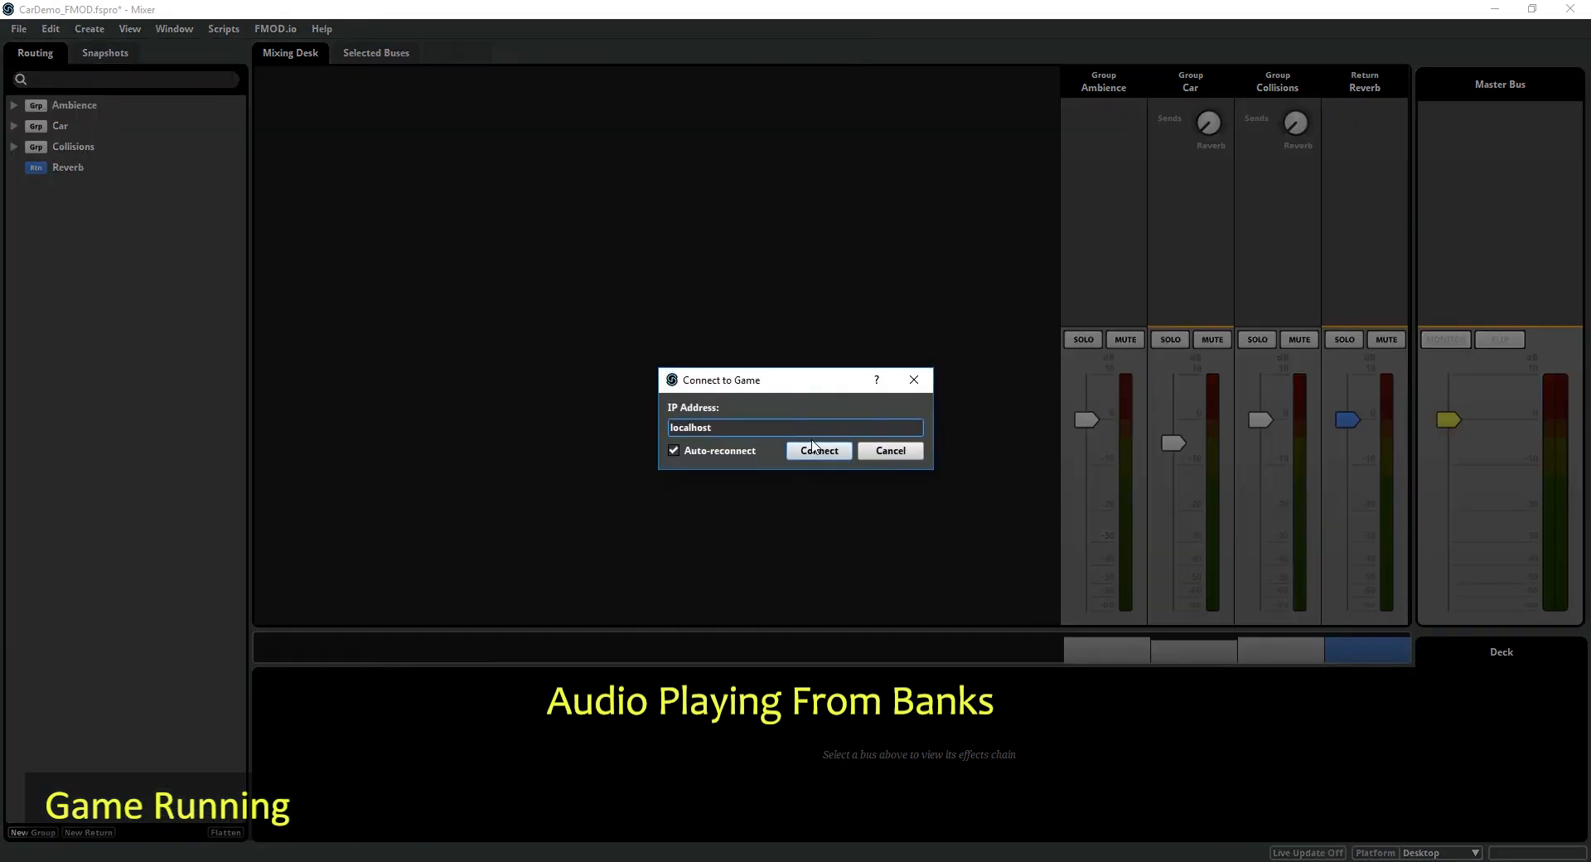
left_click(817, 449)
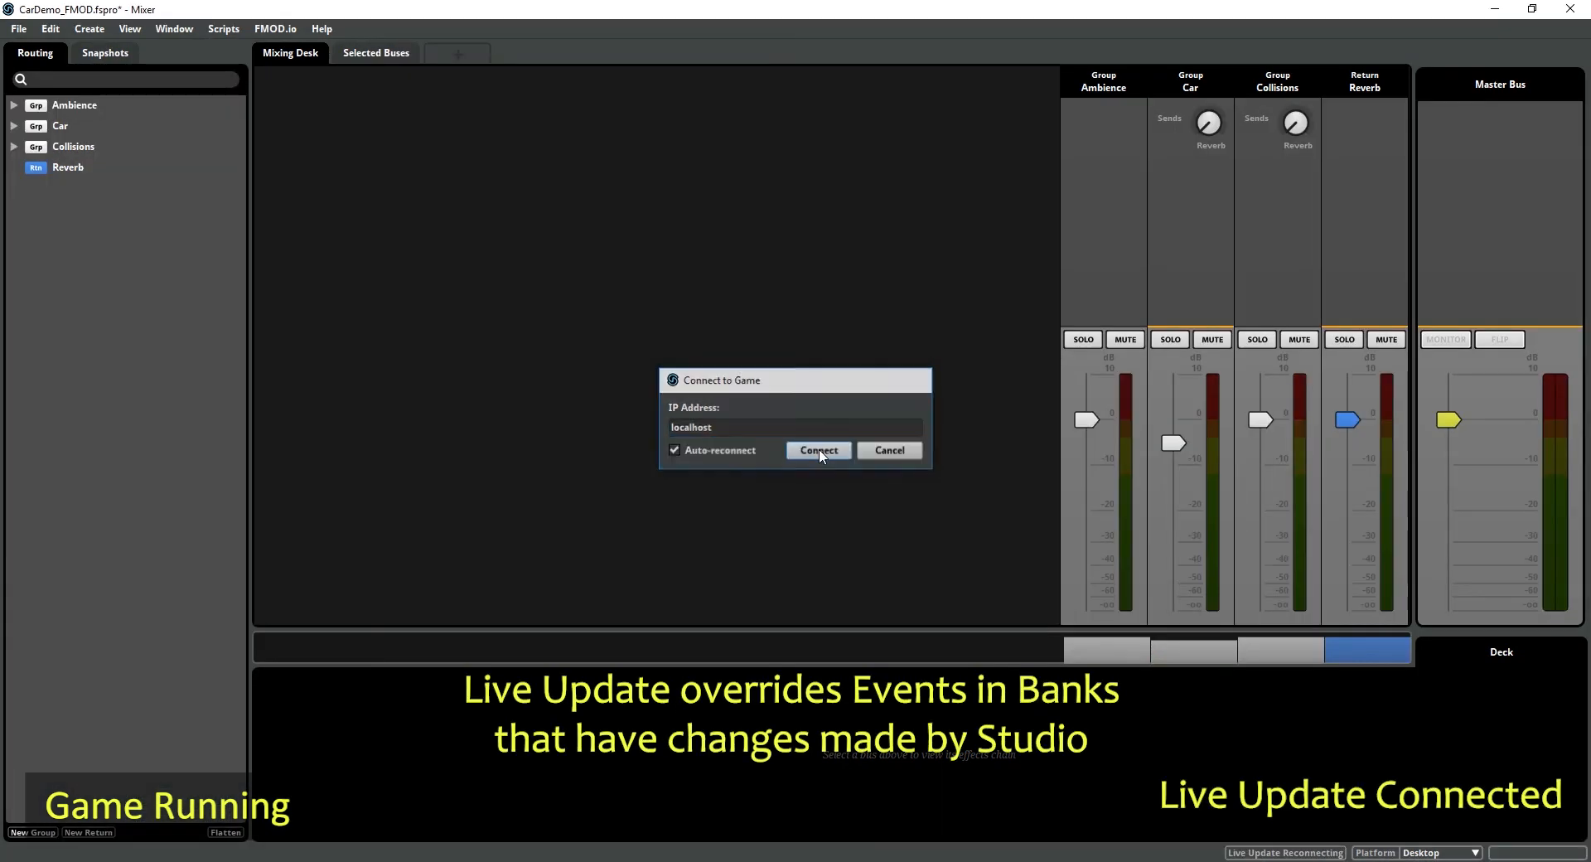
left_click(818, 450)
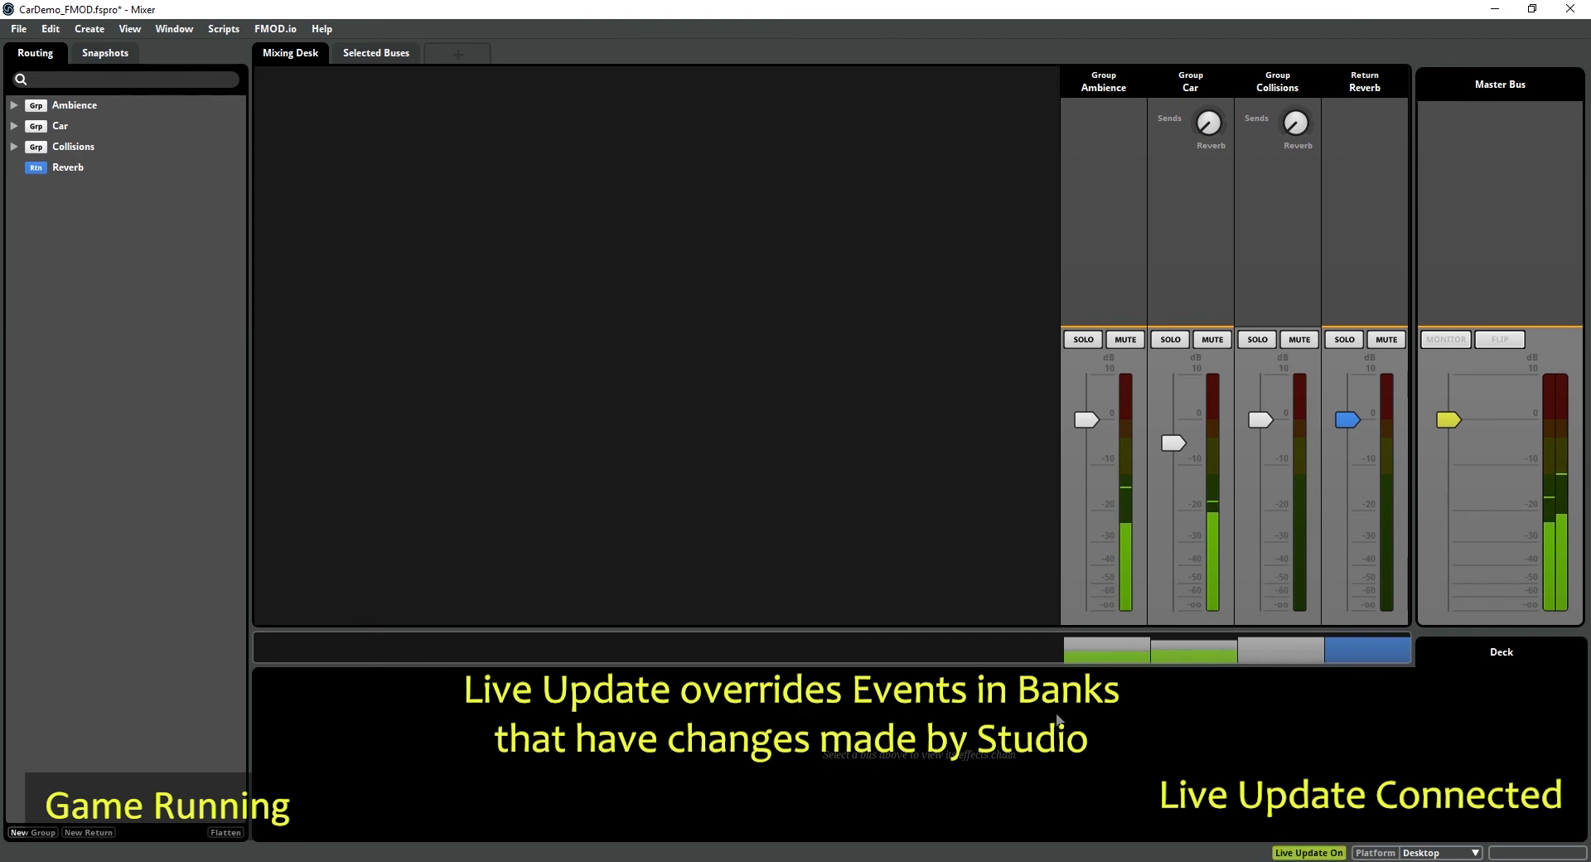